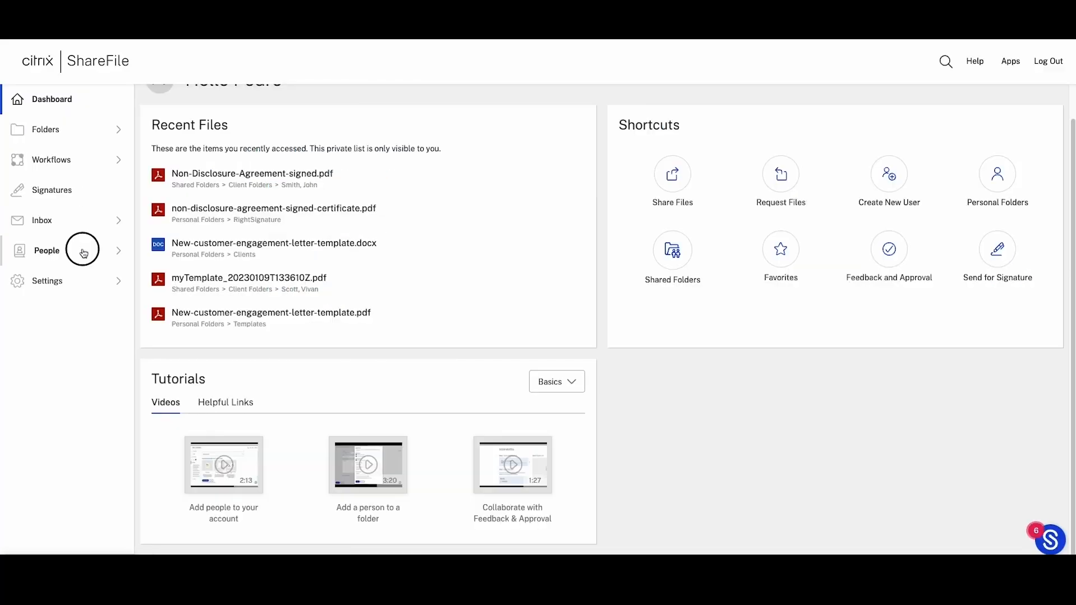
# From People > Prospective Clients, start a new blank Add Prospect form.
pyautogui.click(46, 251)
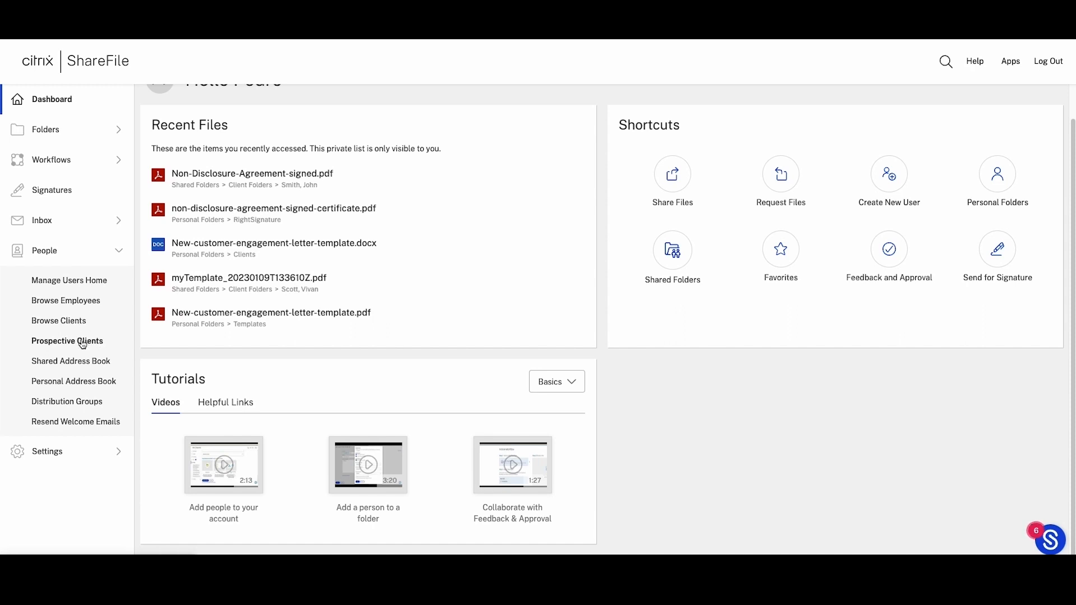
pyautogui.click(67, 341)
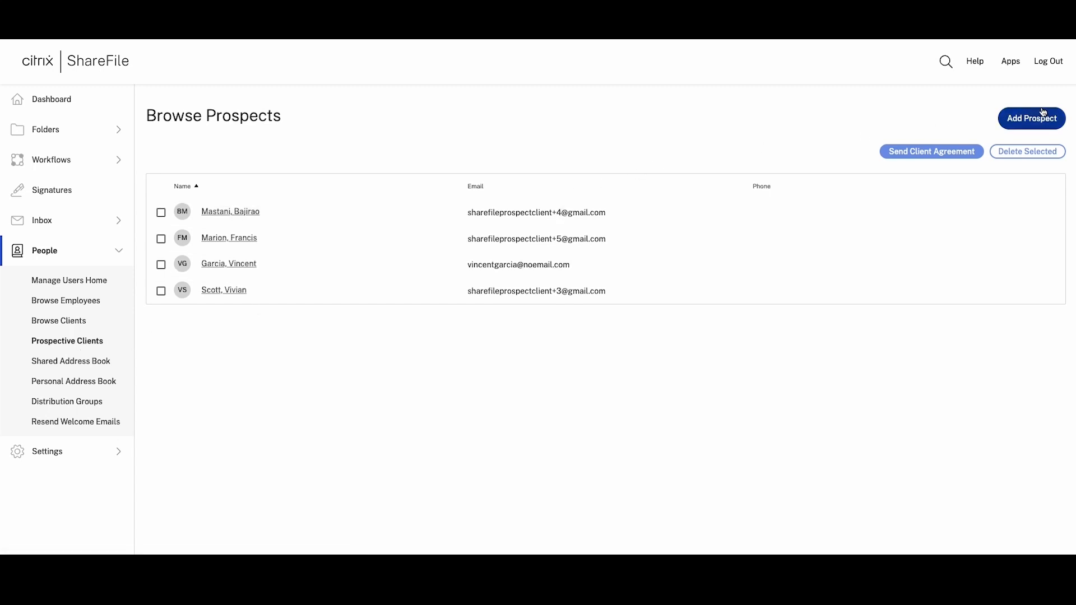
pyautogui.click(1031, 118)
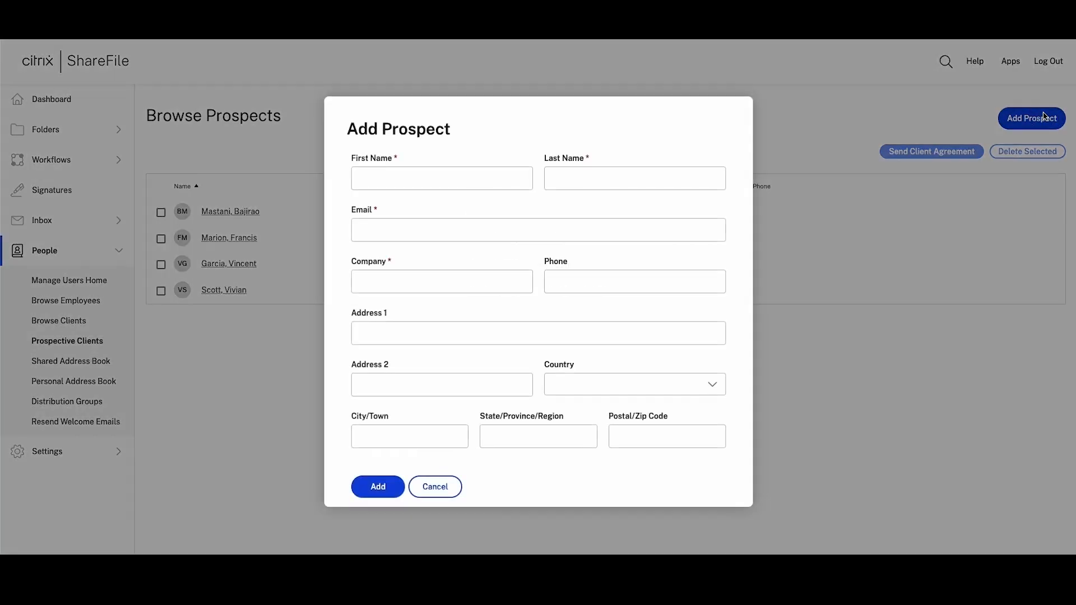
# Add John Smith as a prospect with his details and tick him in the list.
pyautogui.click(427, 177)
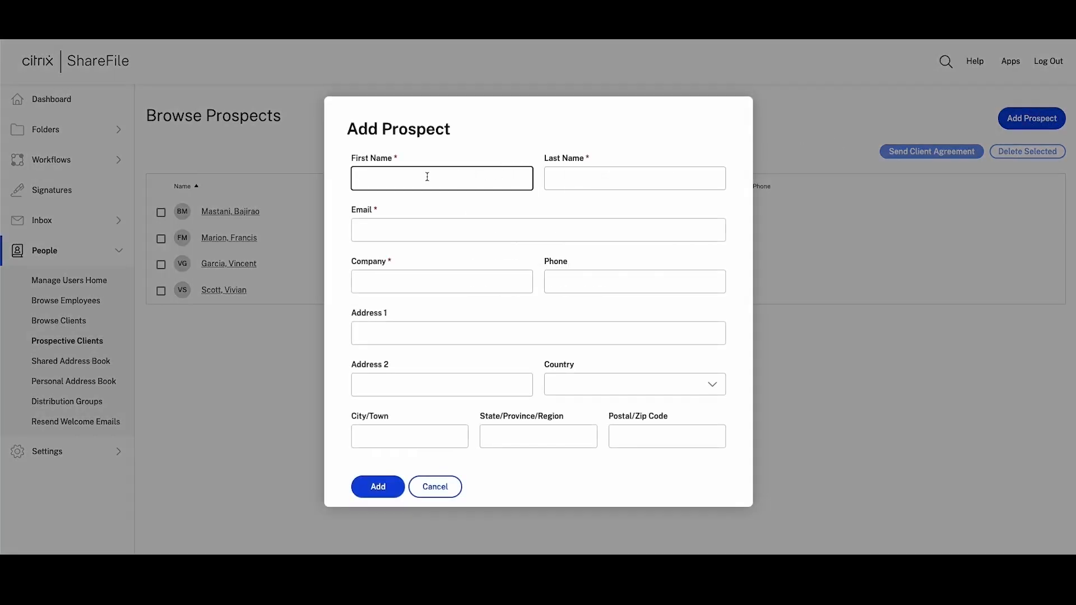
pyautogui.click(442, 177)
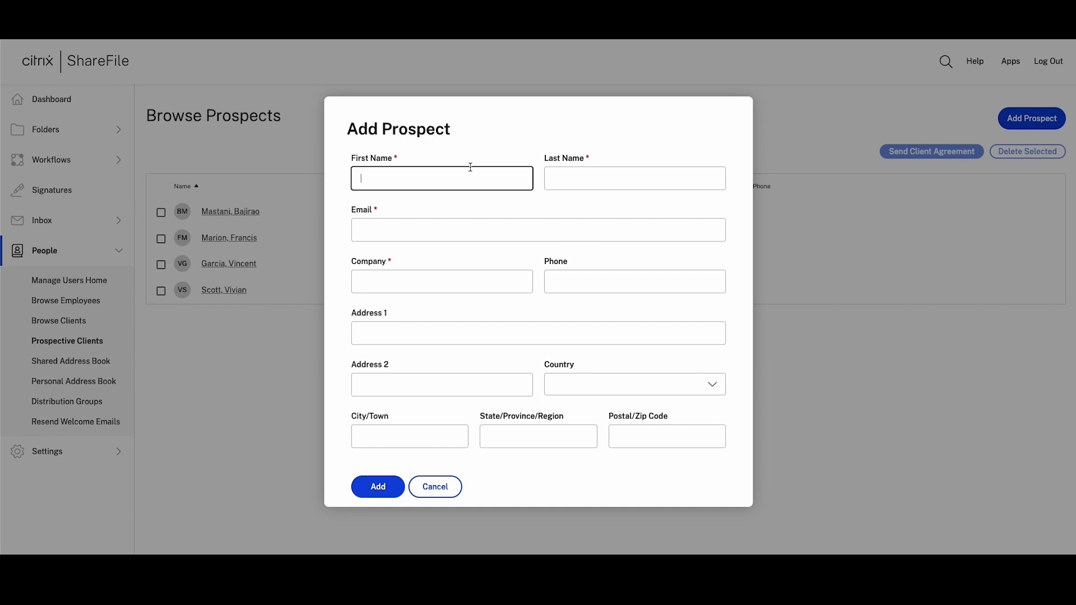
pyautogui.write('John')
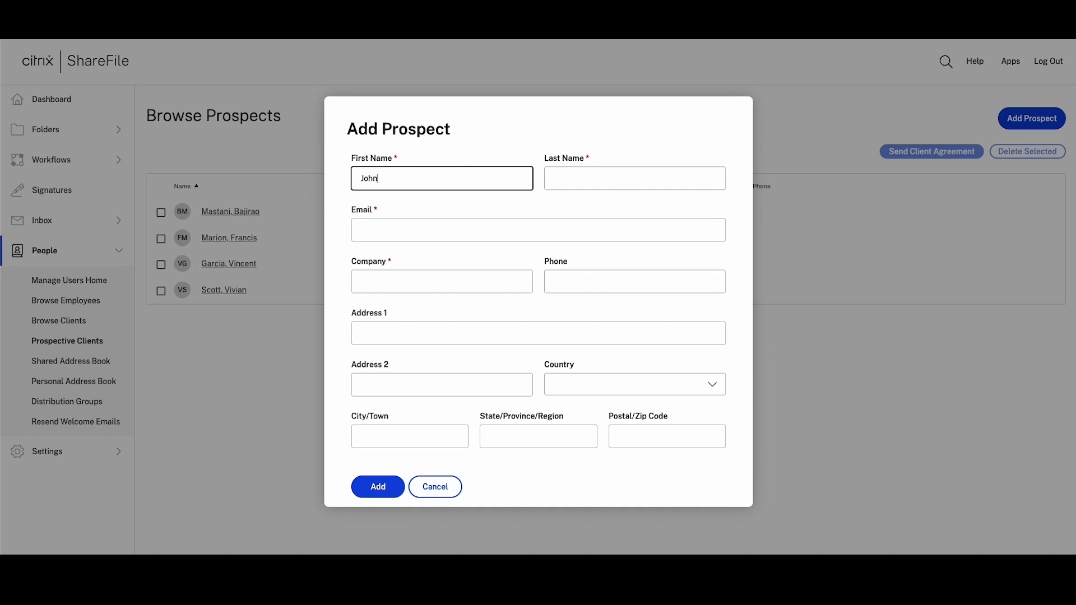
pyautogui.write('Smith')
pyautogui.click(667, 436)
pyautogui.write('33123')
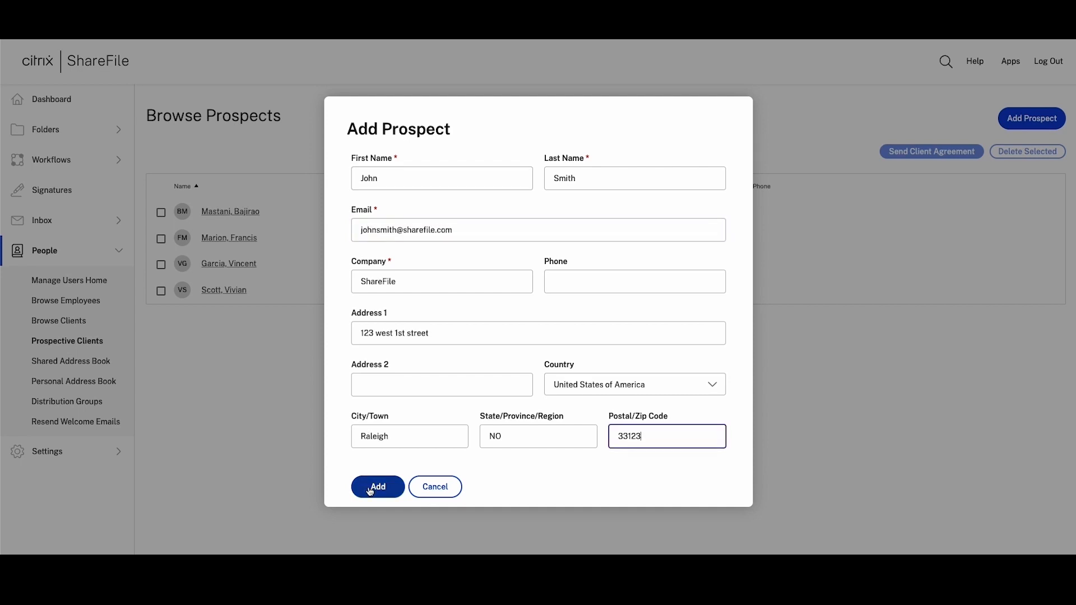
pyautogui.click(376, 486)
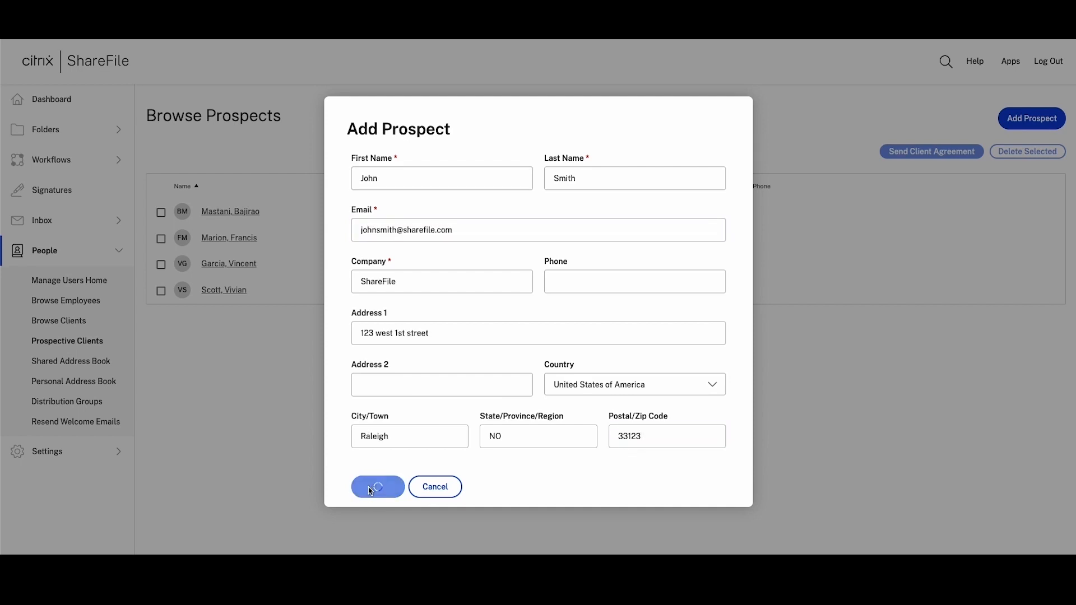
pyautogui.click(377, 486)
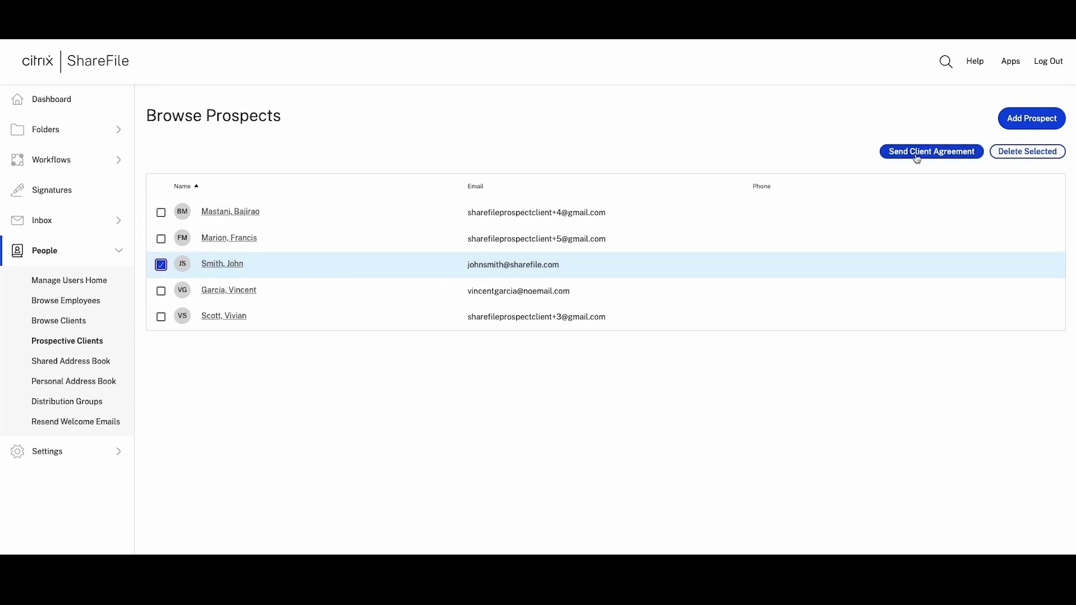
# Send John Smith a client agreement built from the new customer engagement letter template.
pyautogui.click(932, 153)
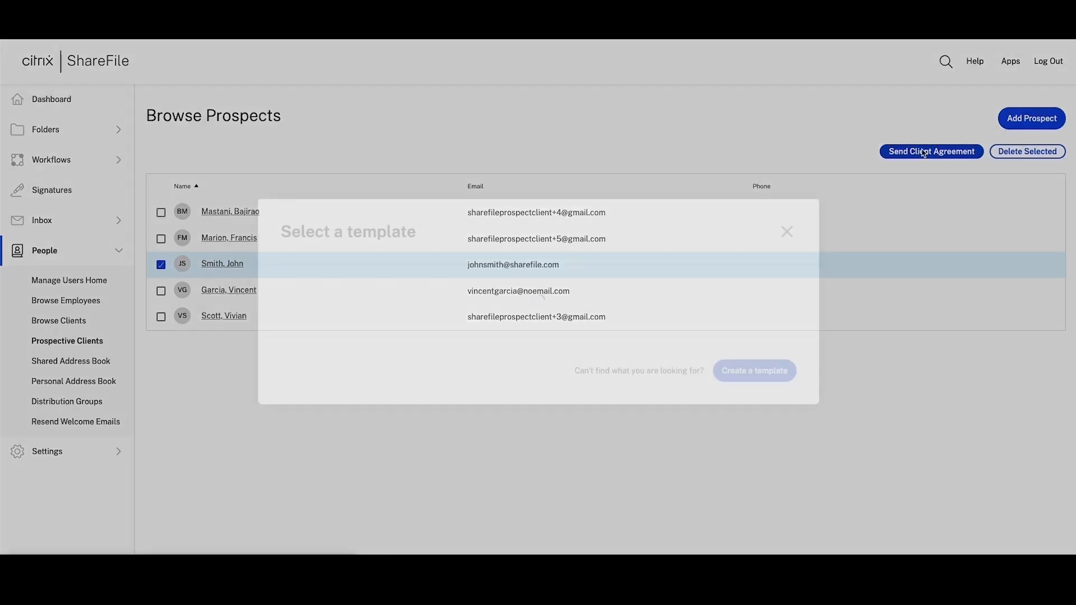
pyautogui.click(932, 151)
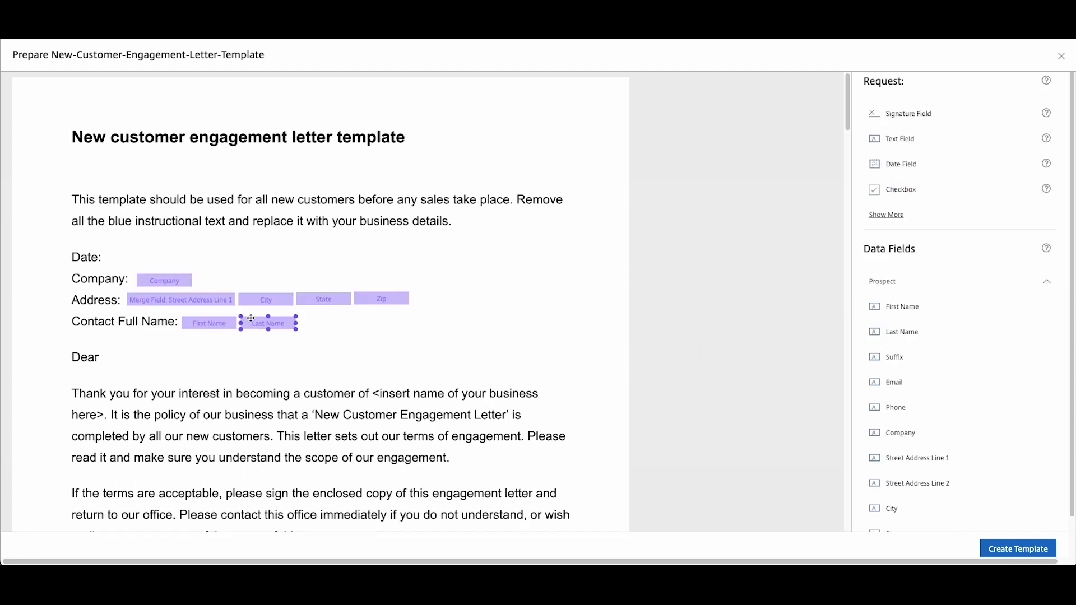
pyautogui.click(1018, 549)
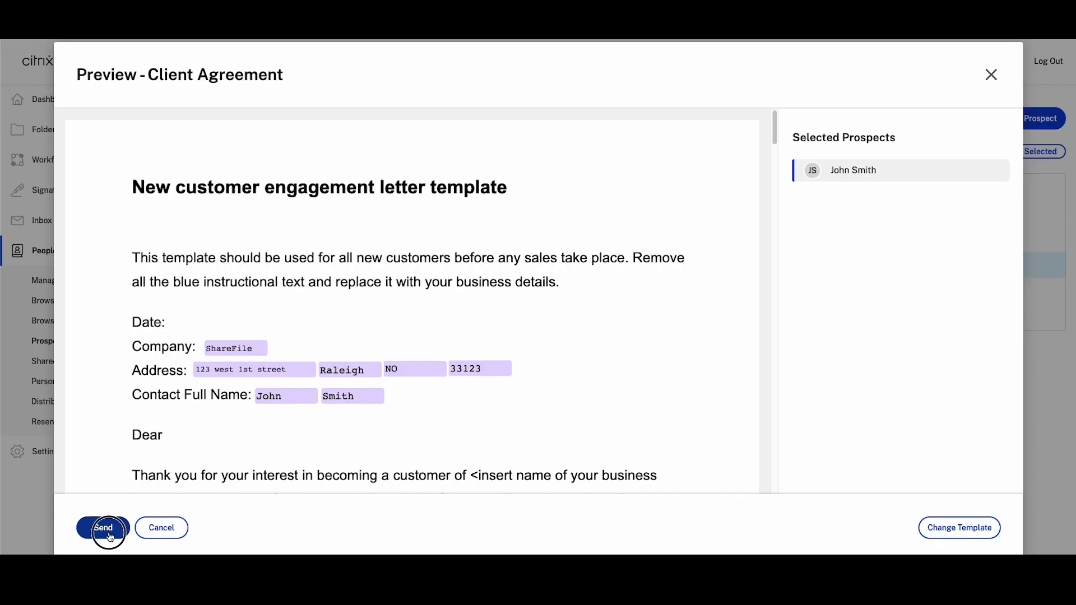
pyautogui.click(103, 528)
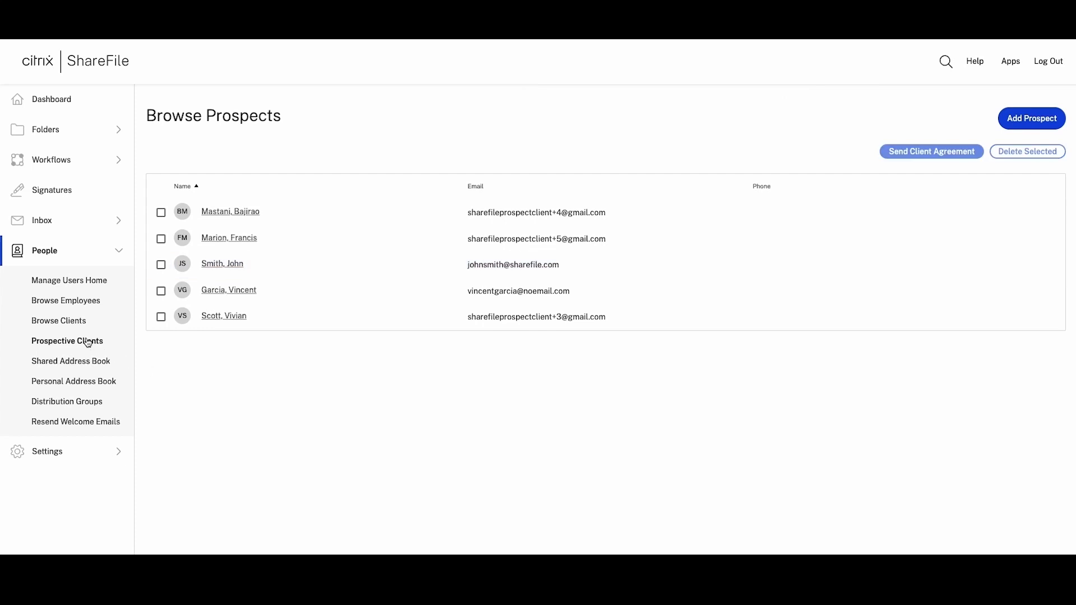
pyautogui.click(58, 320)
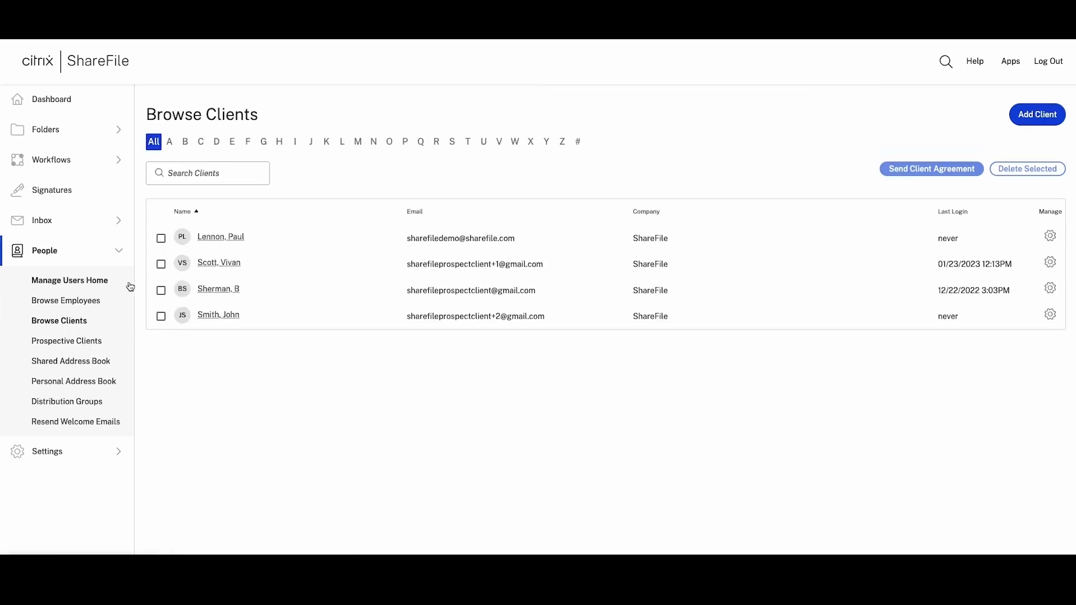
pyautogui.click(162, 238)
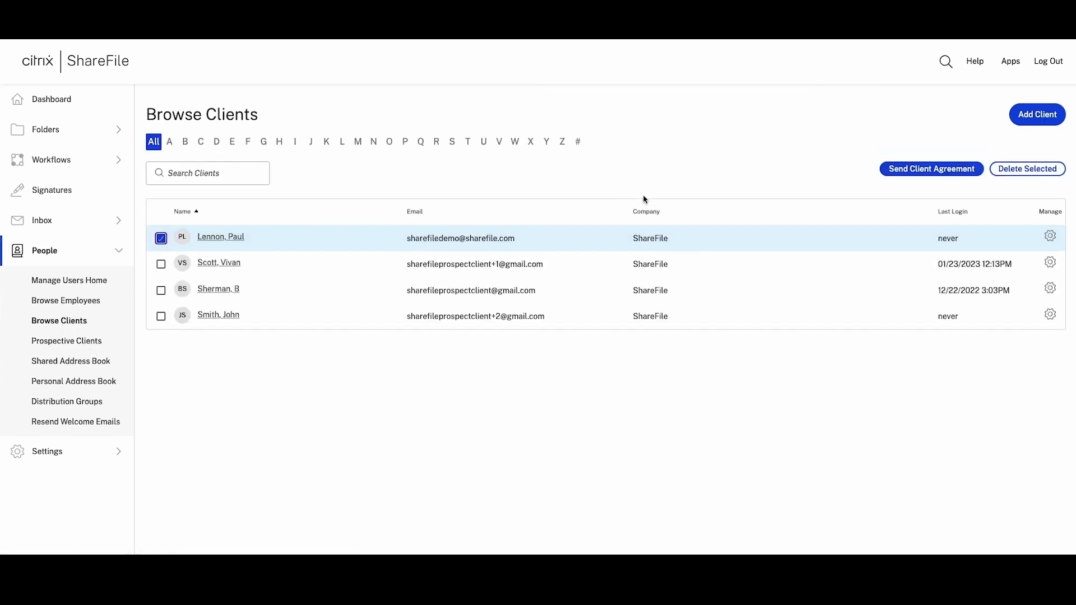
pyautogui.click(930, 168)
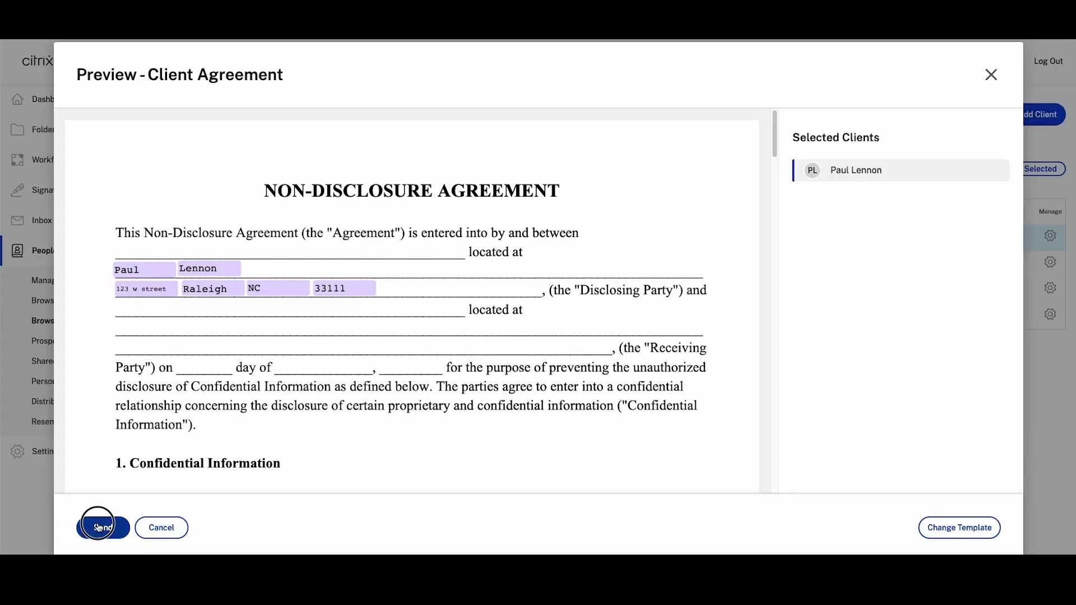
pyautogui.click(102, 526)
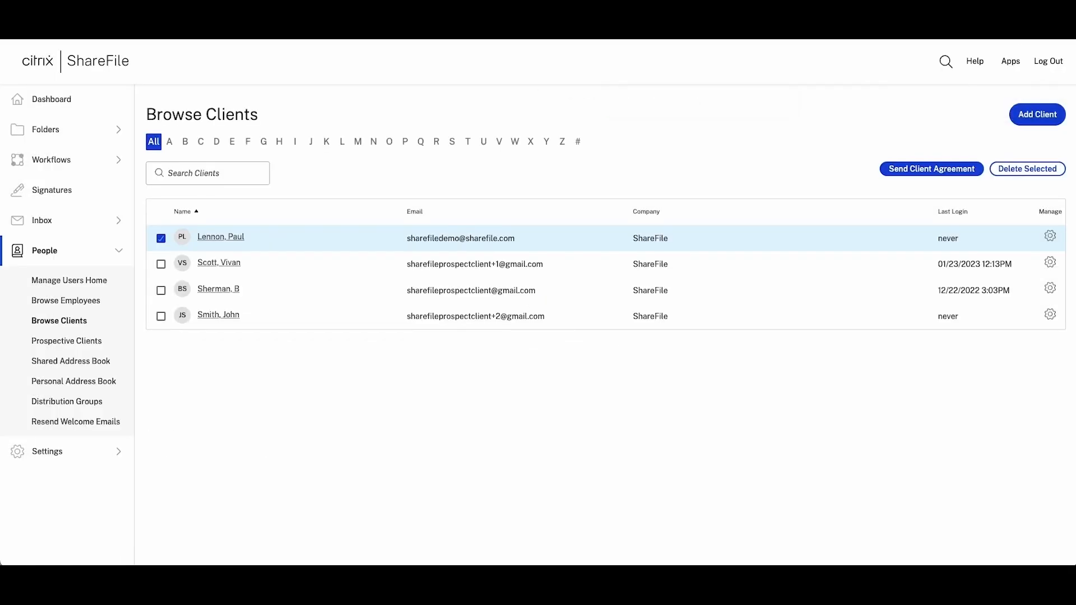
# Select two clients and start a client agreement for both, reaching template choice.
pyautogui.click(161, 237)
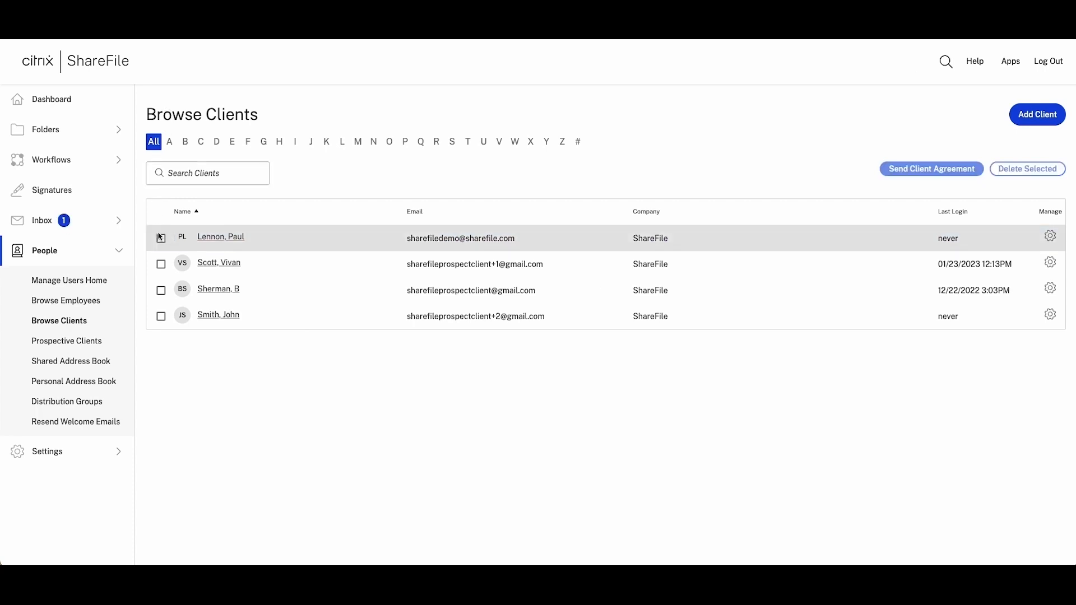
pyautogui.click(161, 264)
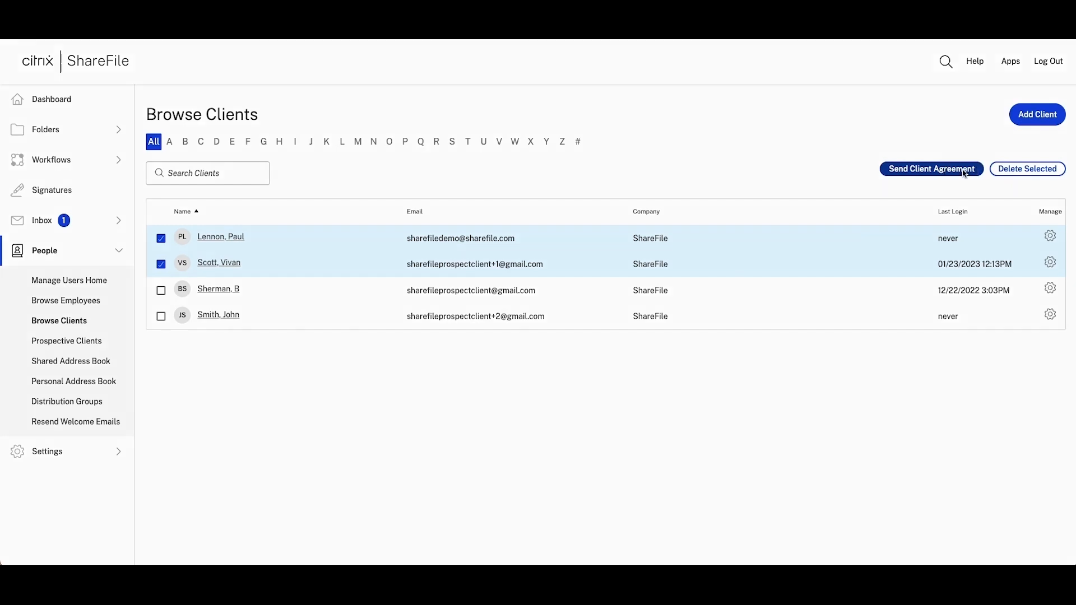
pyautogui.click(932, 168)
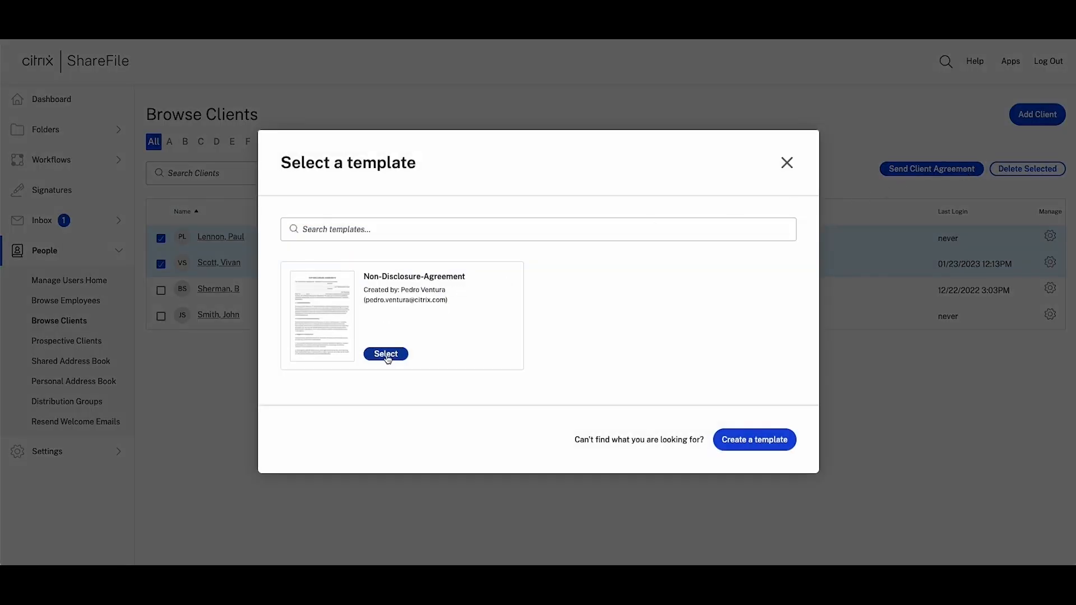
pyautogui.moveTo(755, 441)
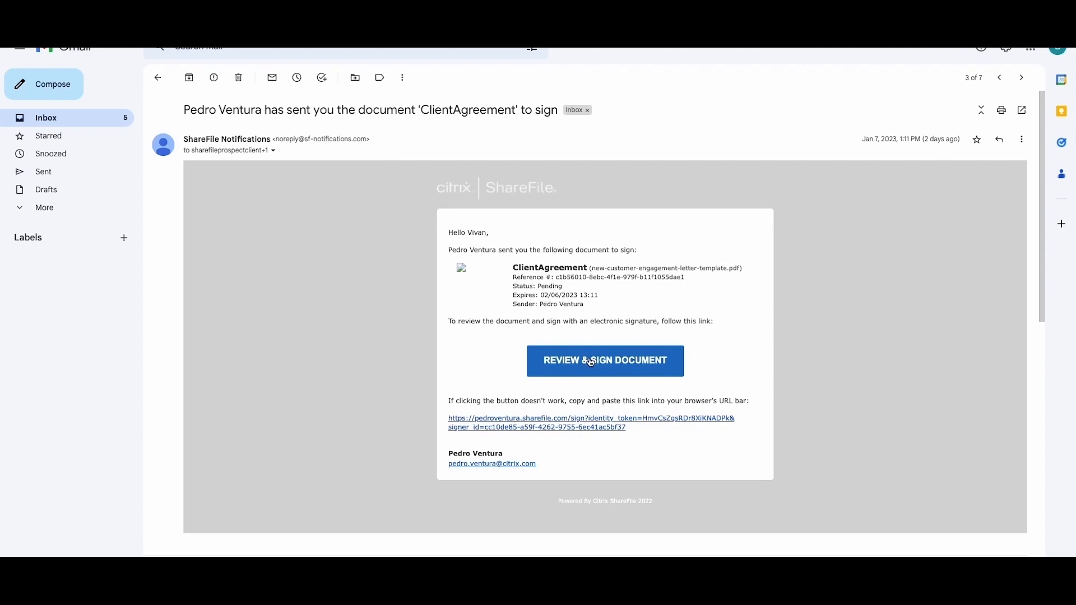
# Review the agreement and apply a typed signature instead of a drawn one.
pyautogui.click(604, 361)
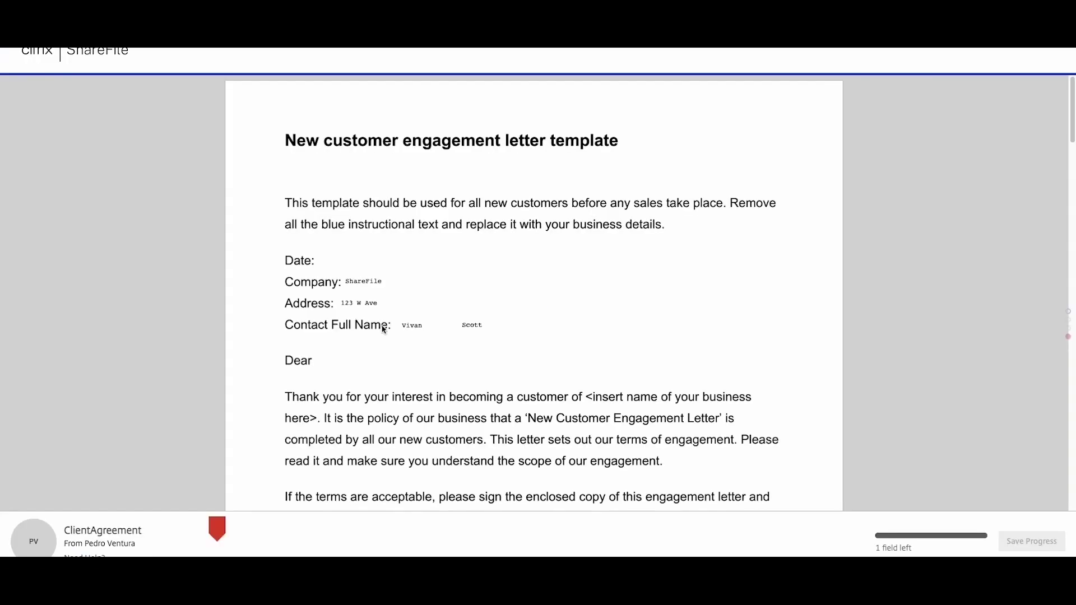
pyautogui.scroll(-3)
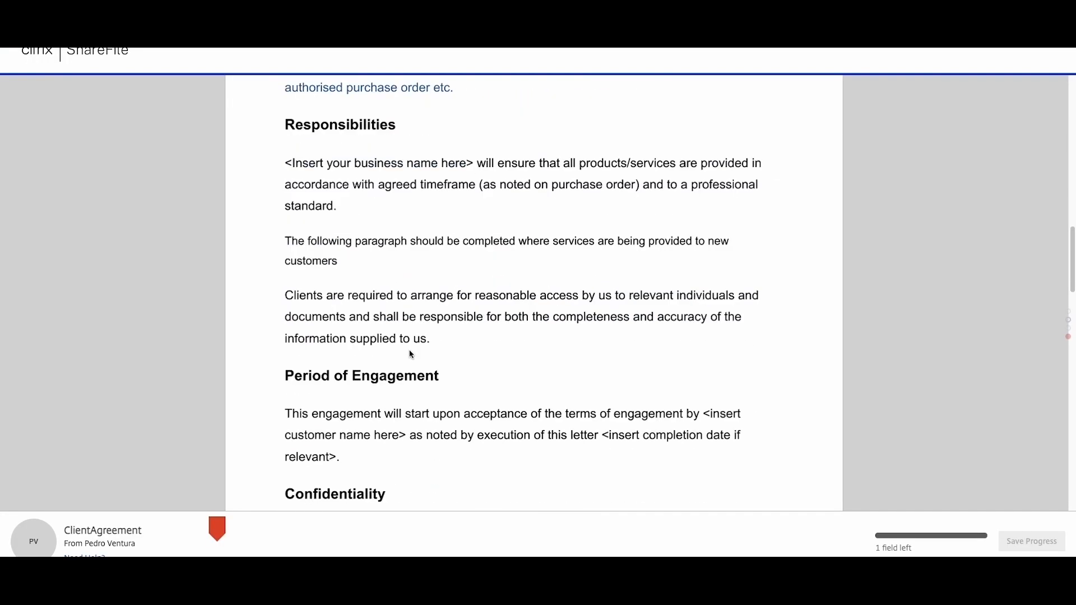
pyautogui.scroll(-3)
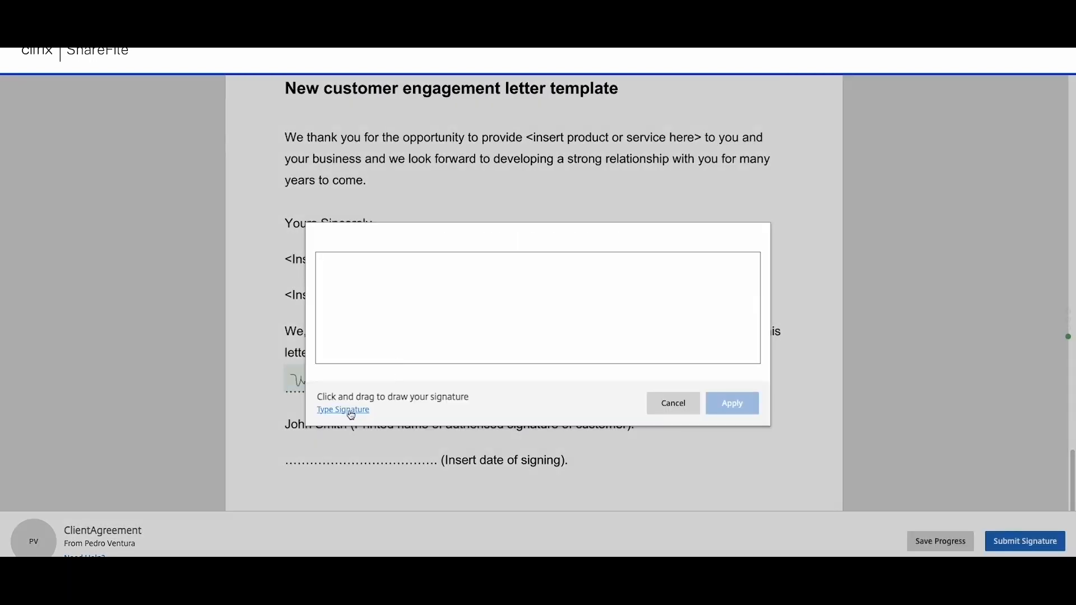
pyautogui.click(343, 411)
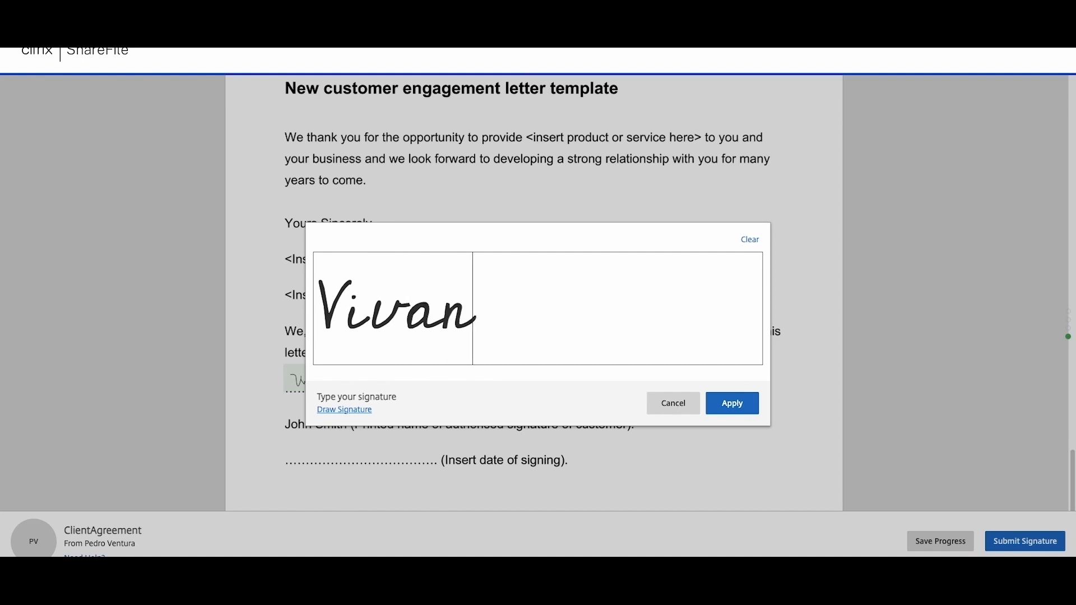
pyautogui.click(732, 402)
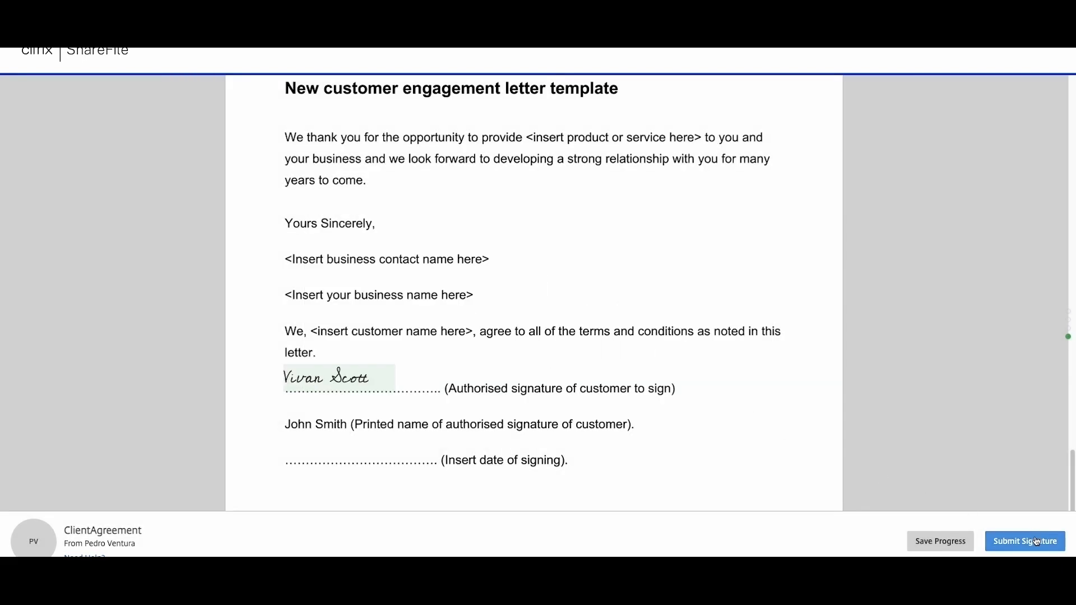
# Submit the signed agreement and dismiss the Document Signature Completed notice.
pyautogui.click(1024, 541)
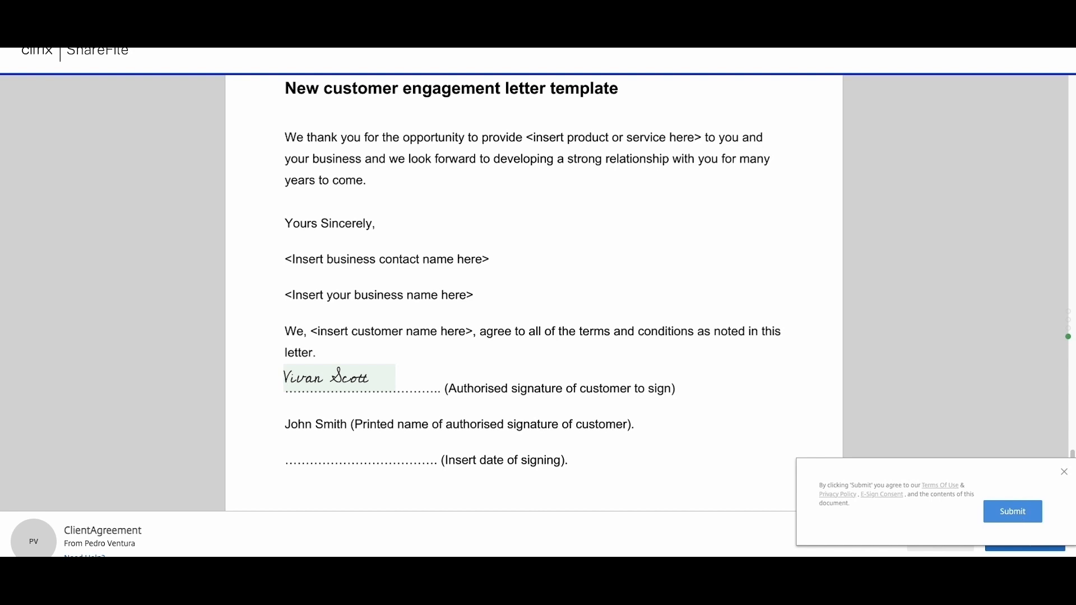
pyautogui.click(1012, 511)
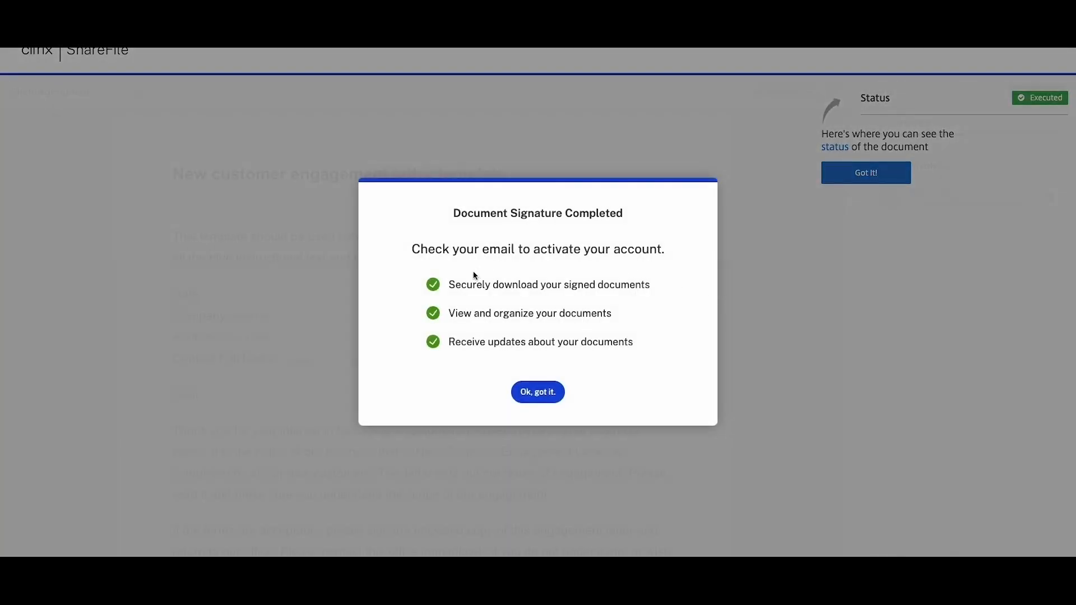
pyautogui.moveTo(539, 392)
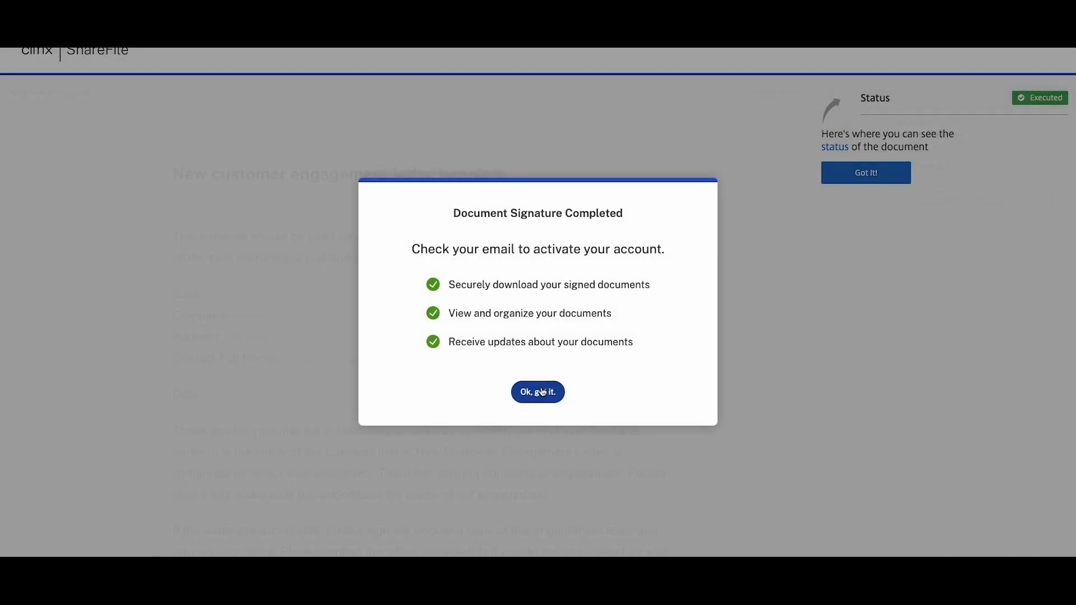
pyautogui.click(538, 392)
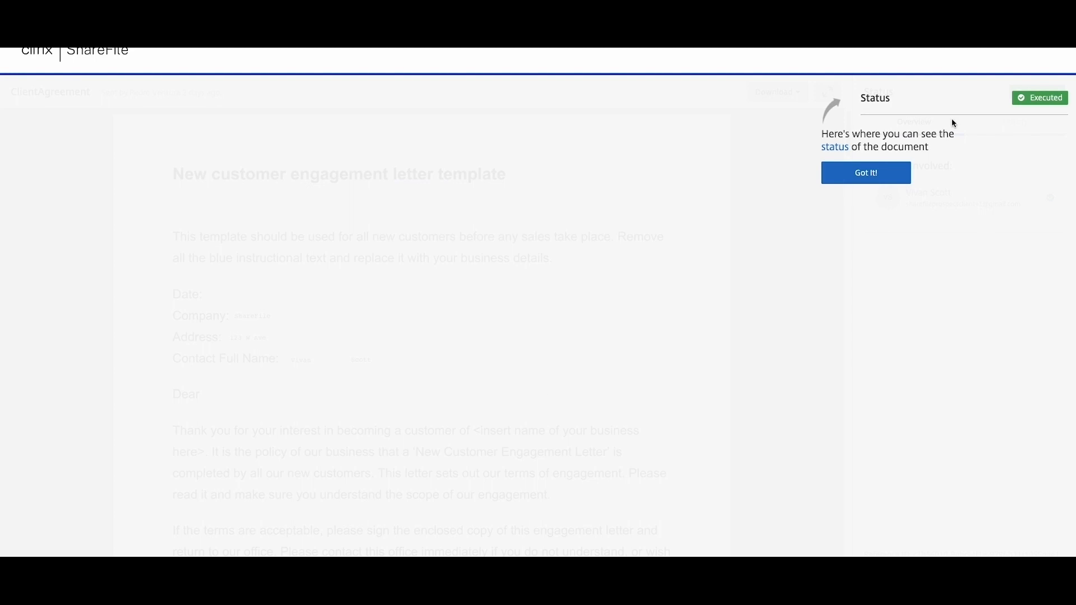
pyautogui.click(865, 173)
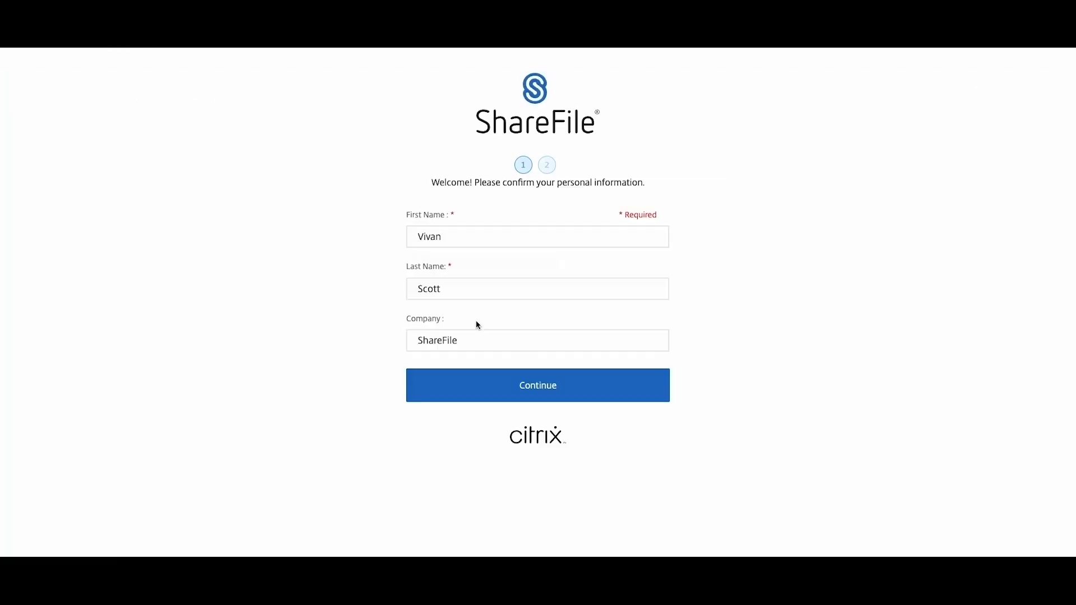
pyautogui.click(538, 385)
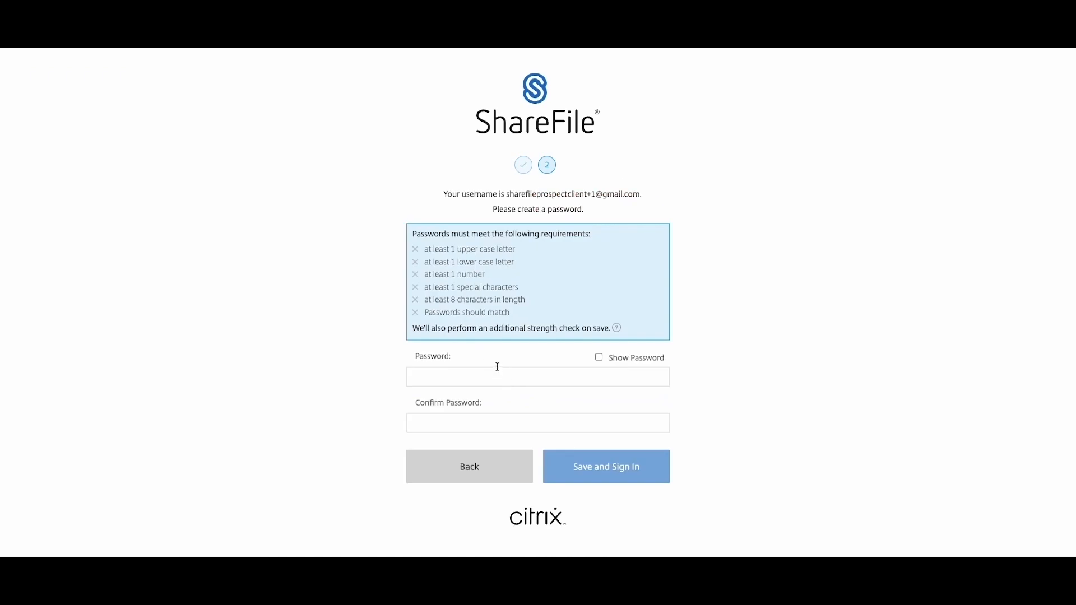
pyautogui.click(605, 466)
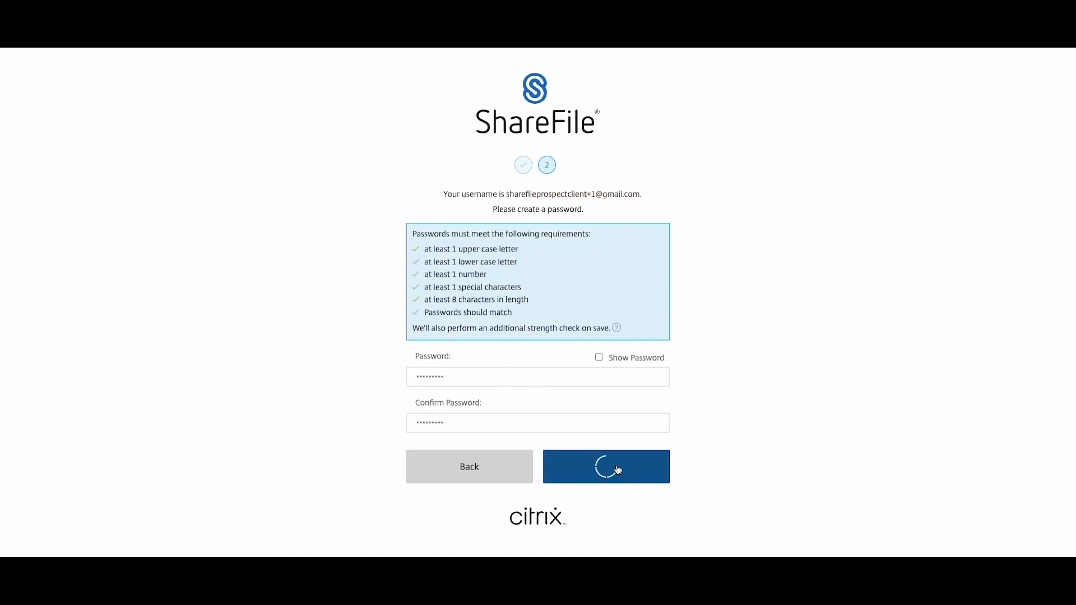
pyautogui.click(605, 466)
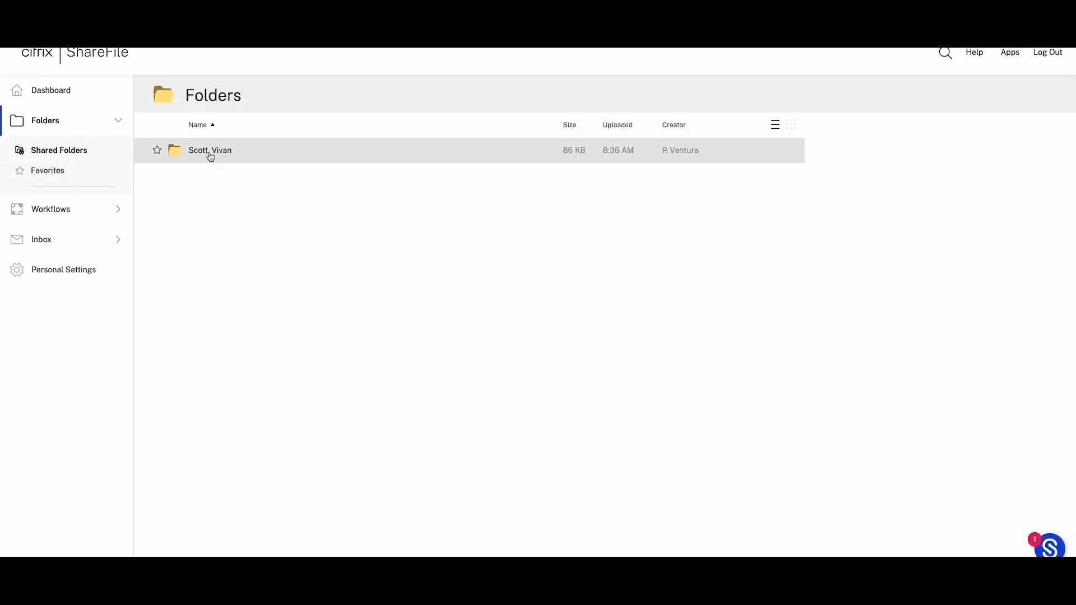
pyautogui.doubleClick(210, 151)
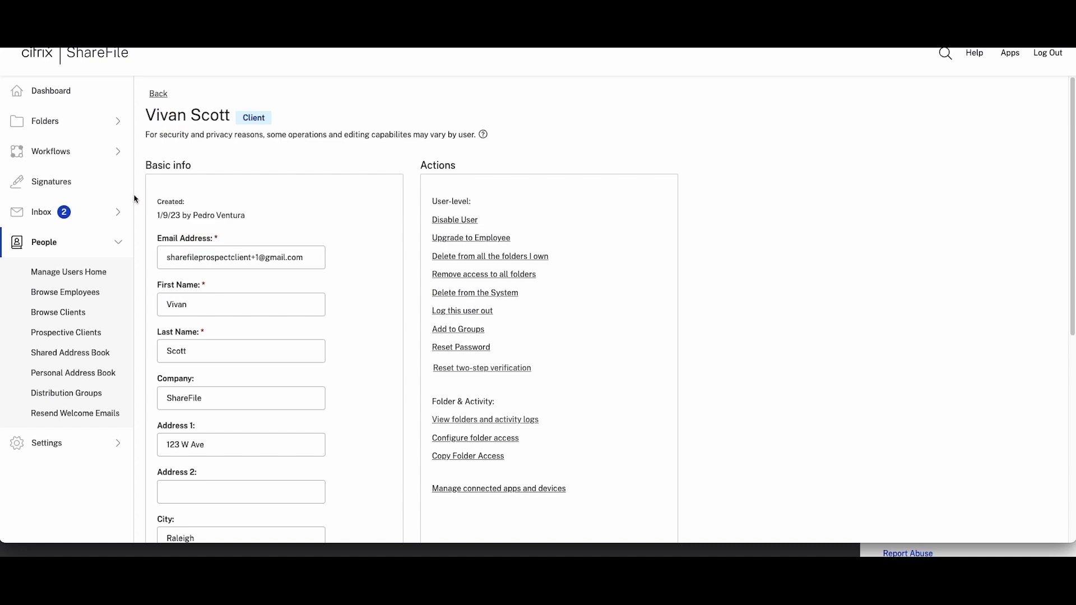
pyautogui.moveTo(129, 196)
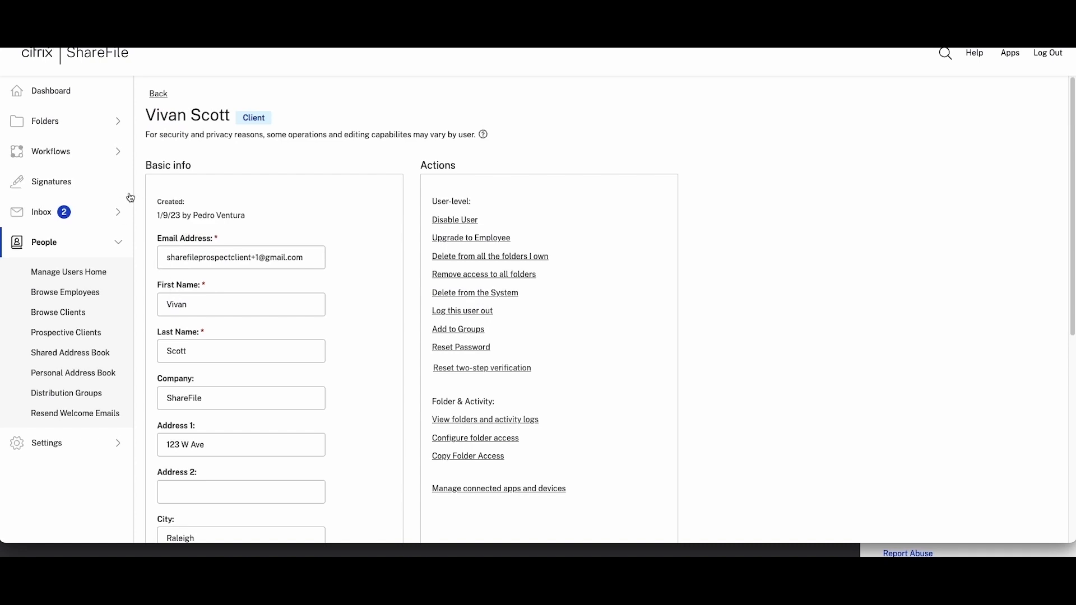
pyautogui.click(42, 121)
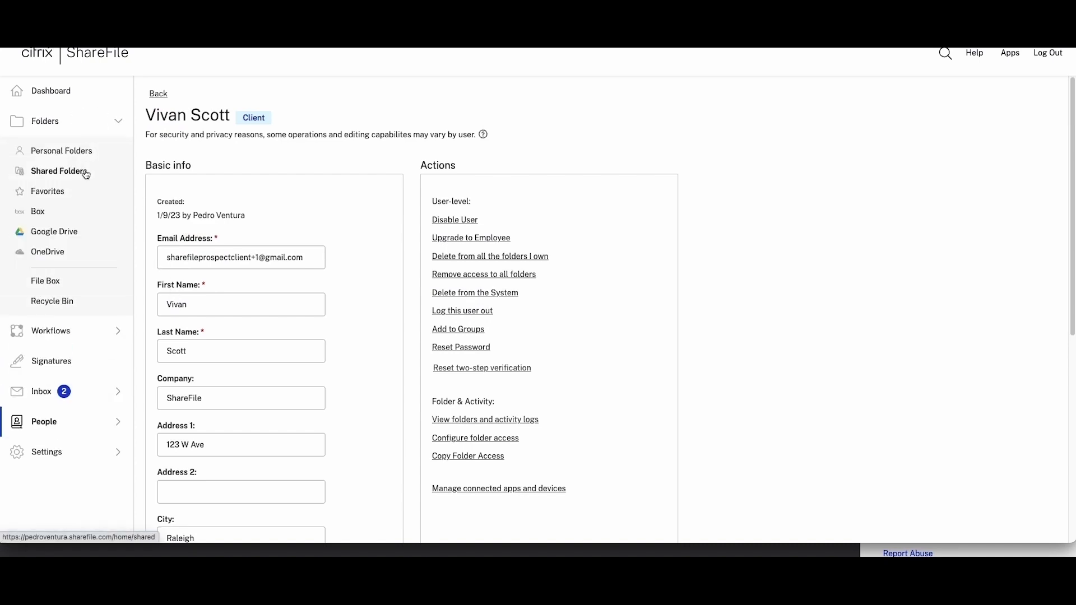
pyautogui.click(58, 171)
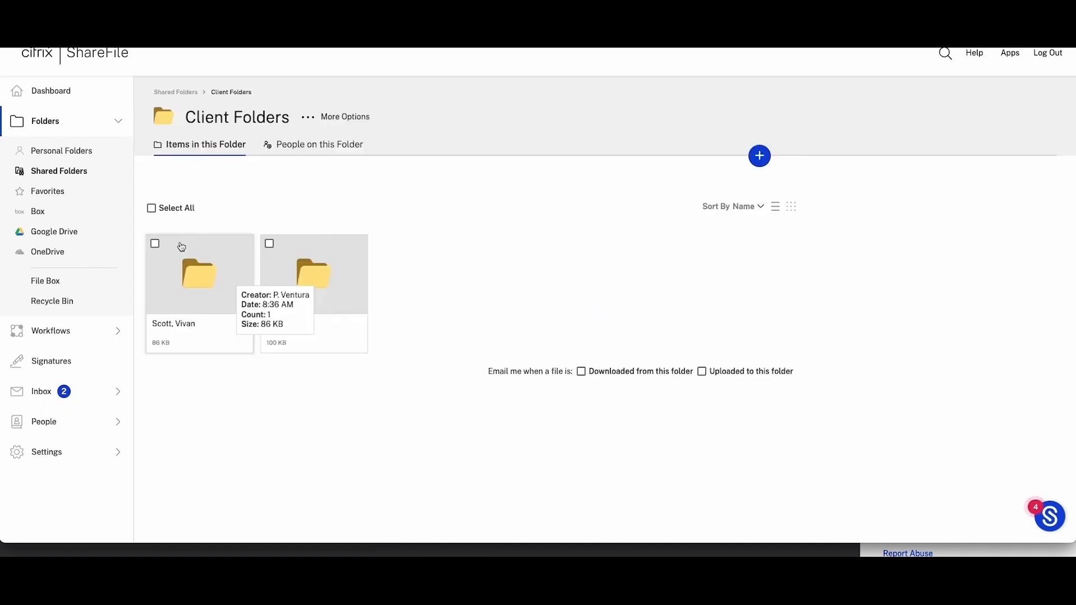
pyautogui.doubleClick(197, 276)
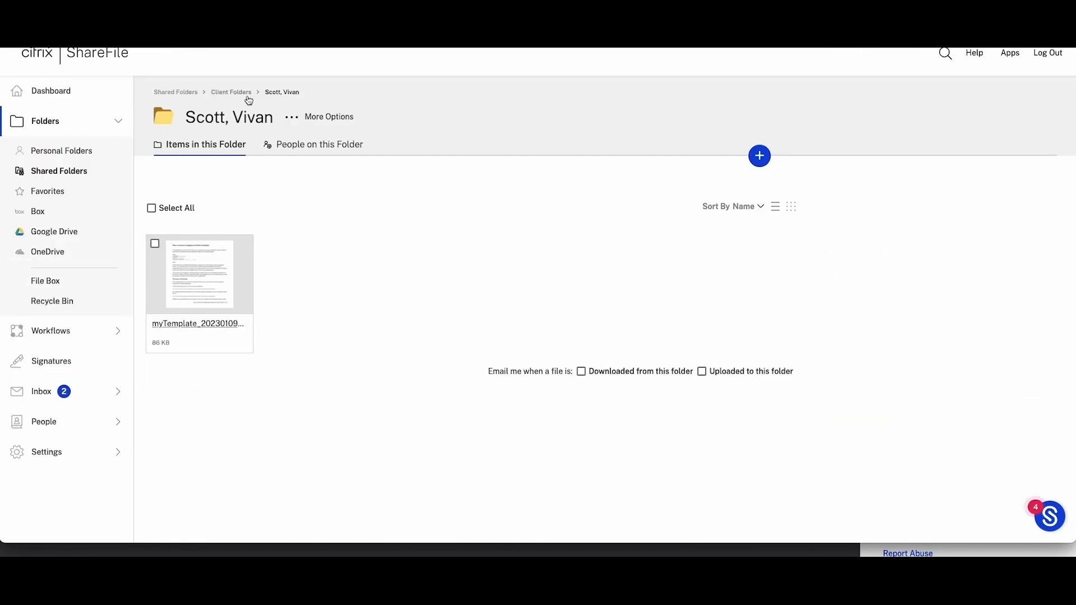
pyautogui.click(319, 145)
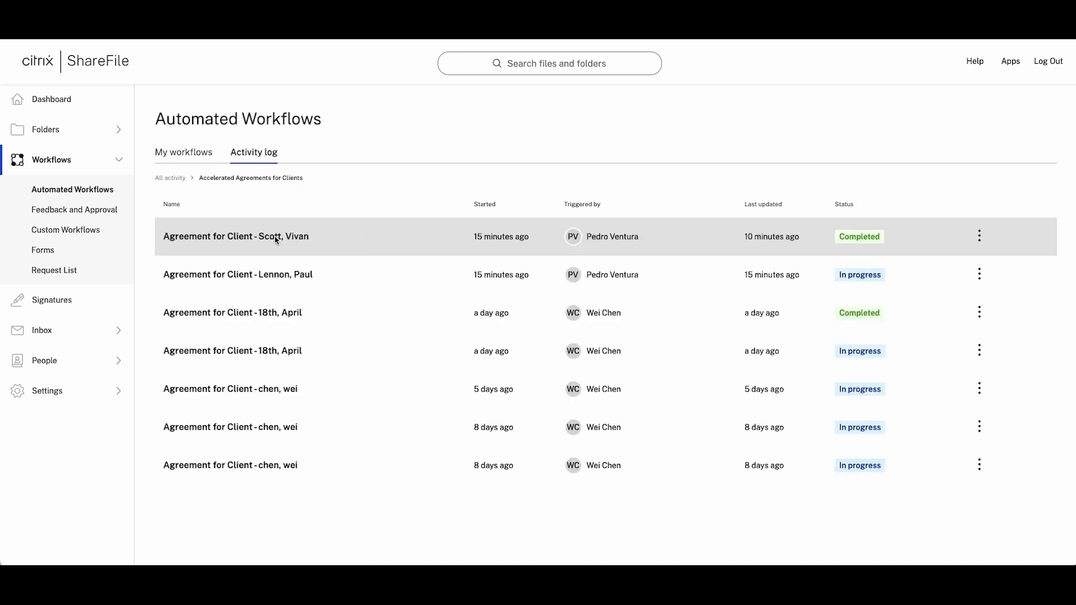
pyautogui.moveTo(831, 285)
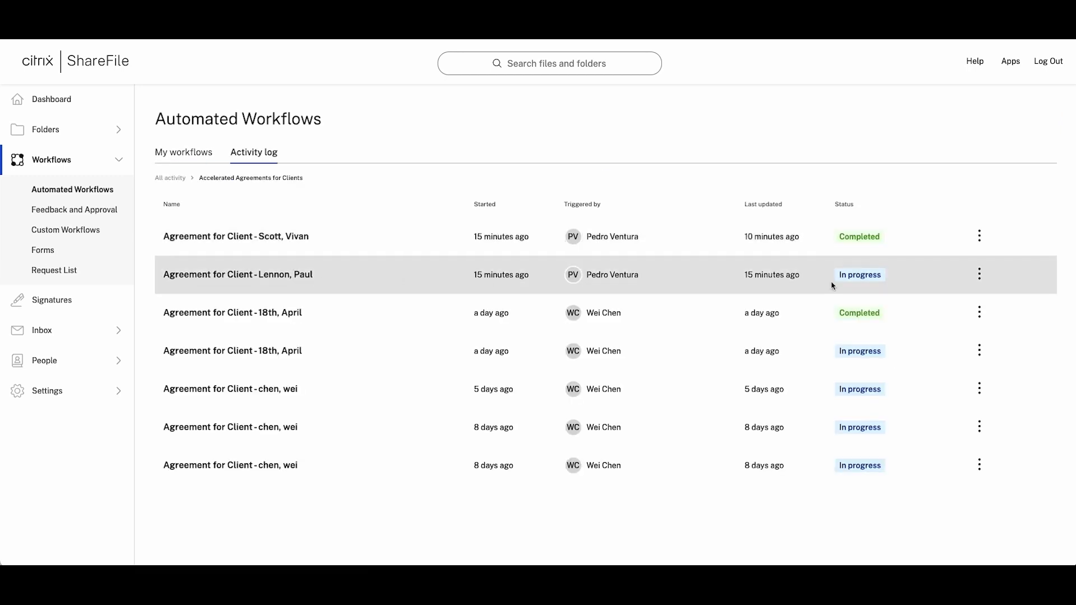
pyautogui.moveTo(865, 242)
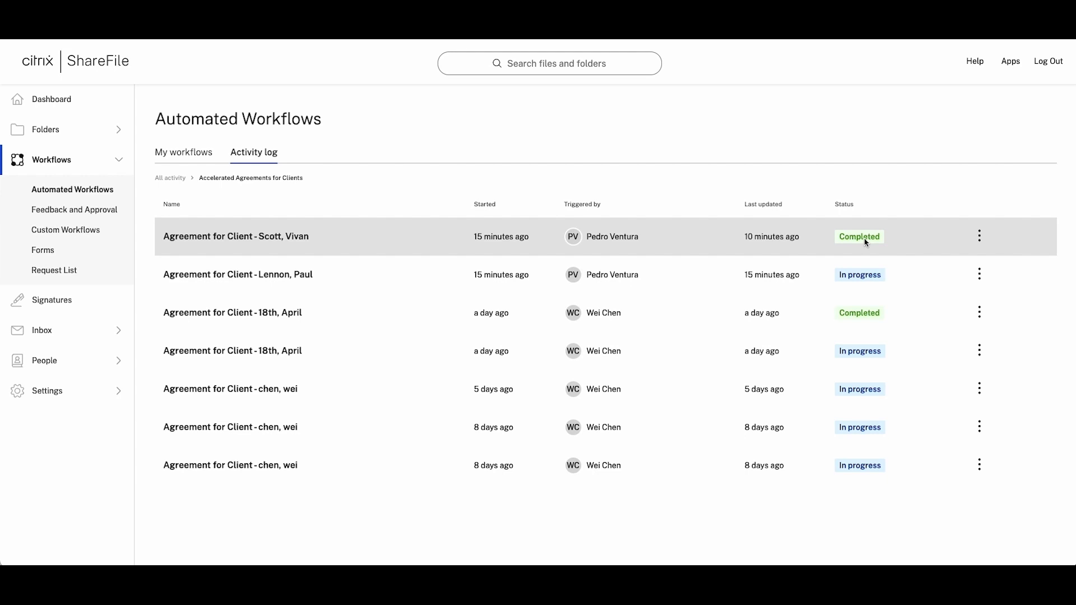
pyautogui.click(979, 235)
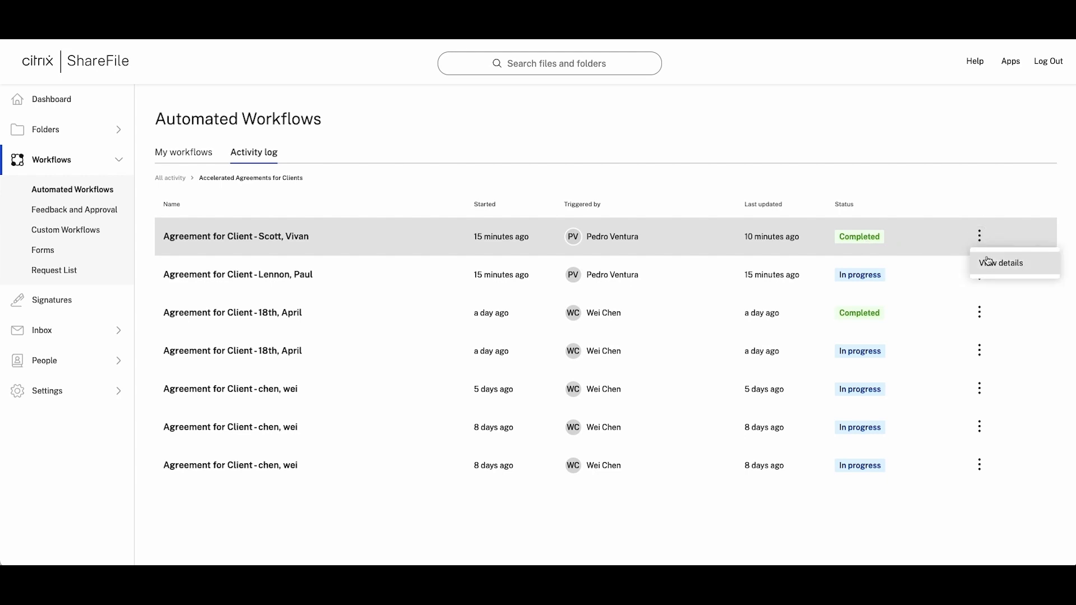
pyautogui.click(1001, 262)
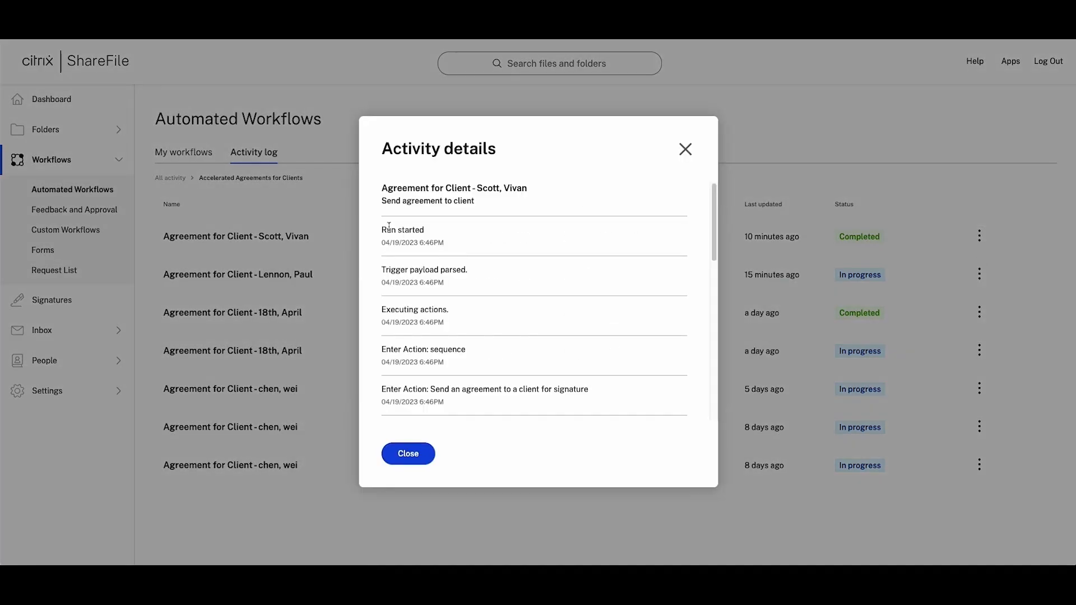
pyautogui.scroll(-3)
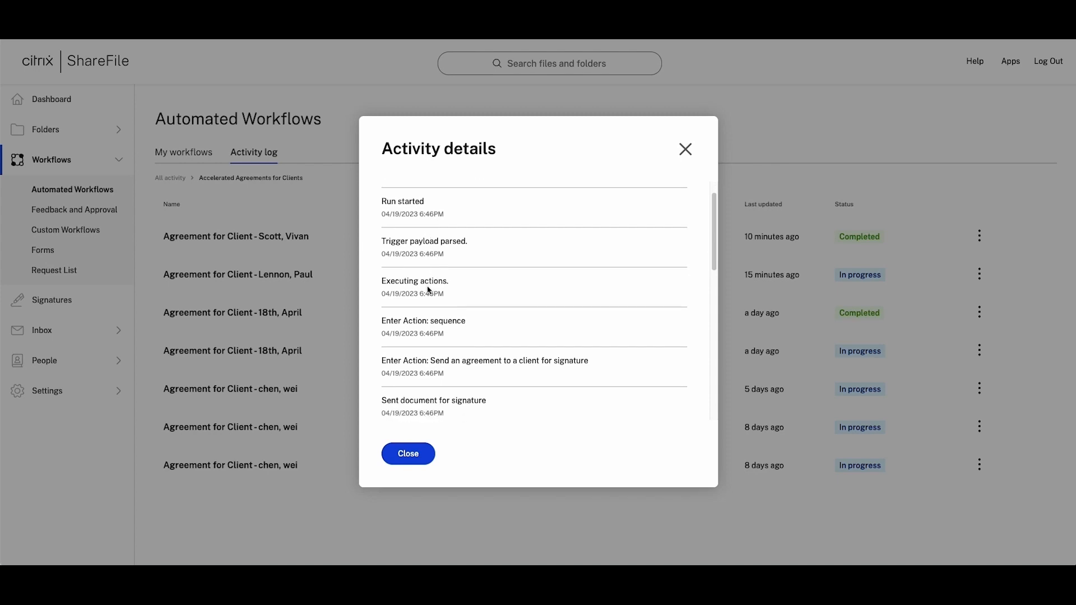
pyautogui.scroll(-3)
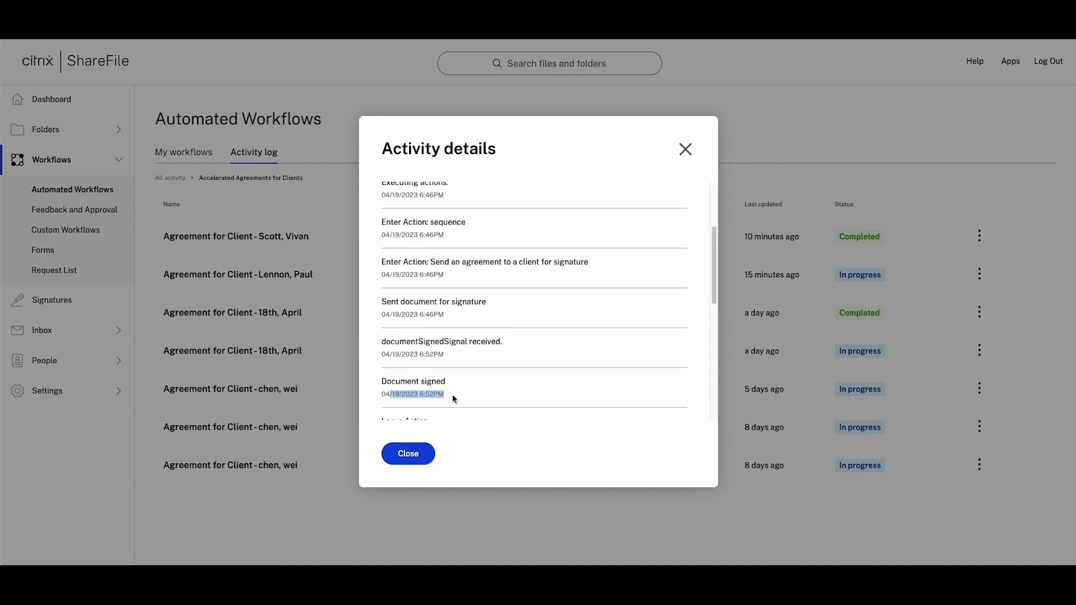
pyautogui.scroll(-3)
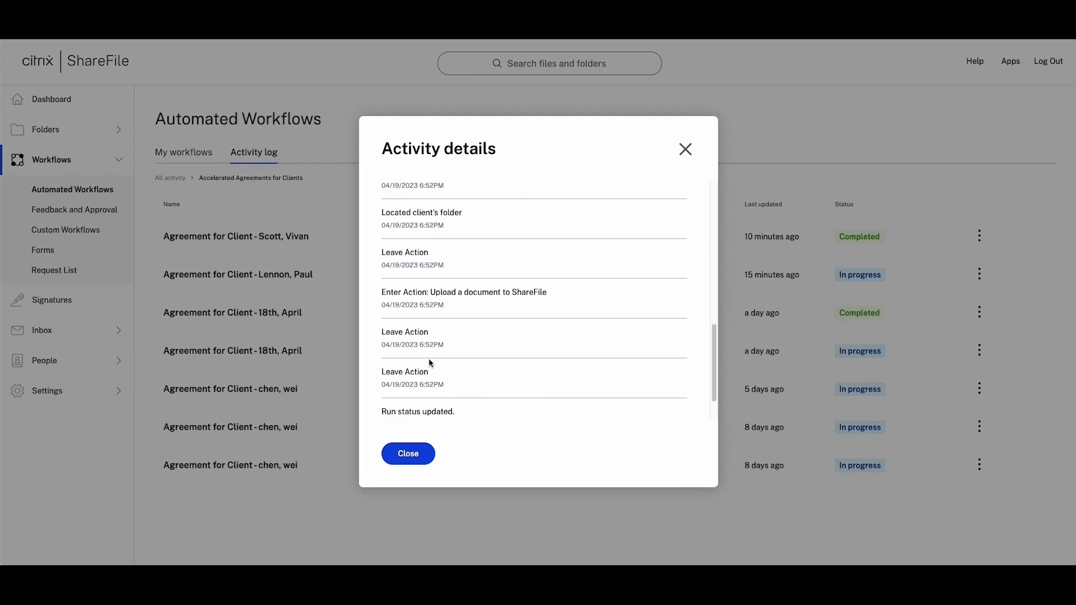
pyautogui.moveTo(451, 381)
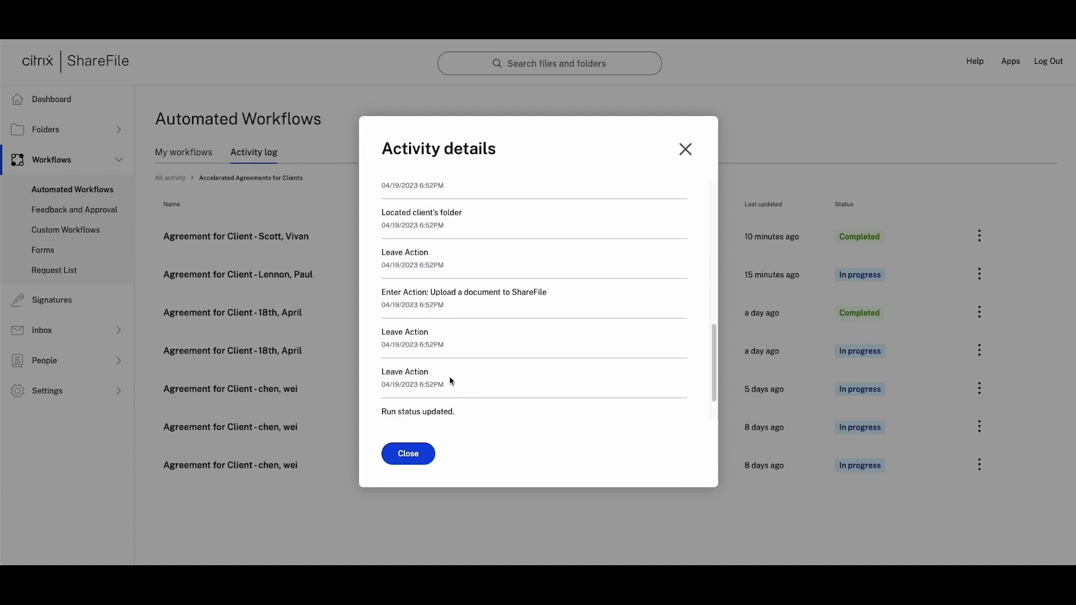
pyautogui.scroll(-3)
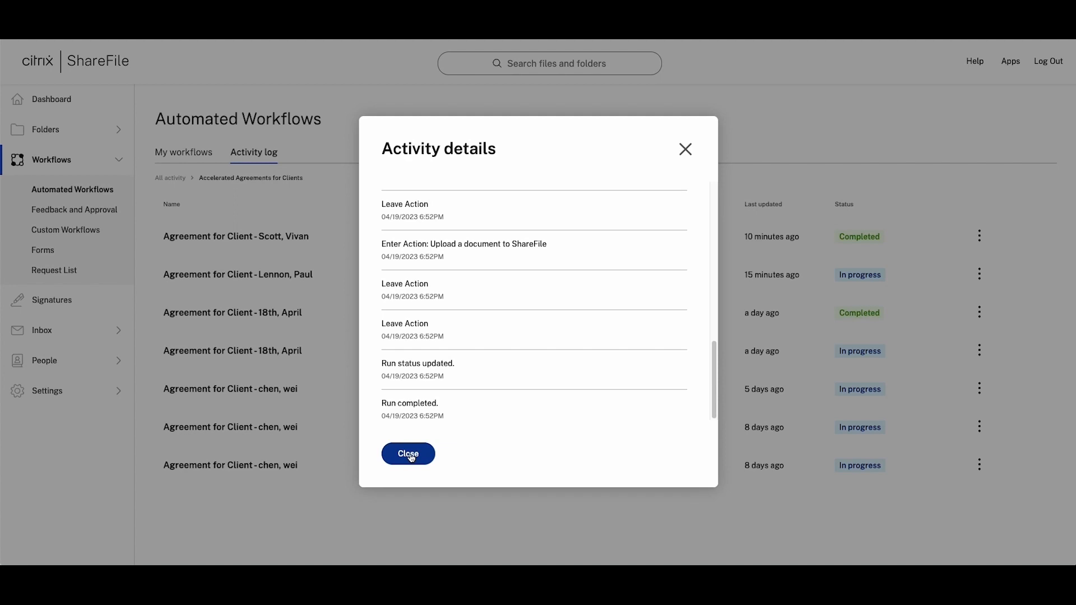
pyautogui.click(408, 453)
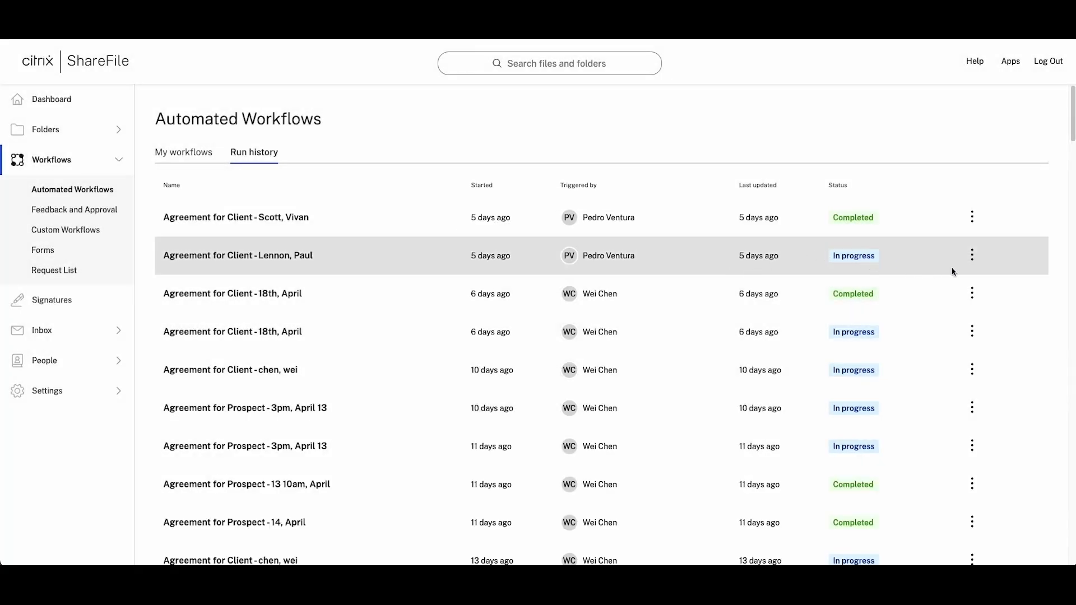
pyautogui.click(972, 255)
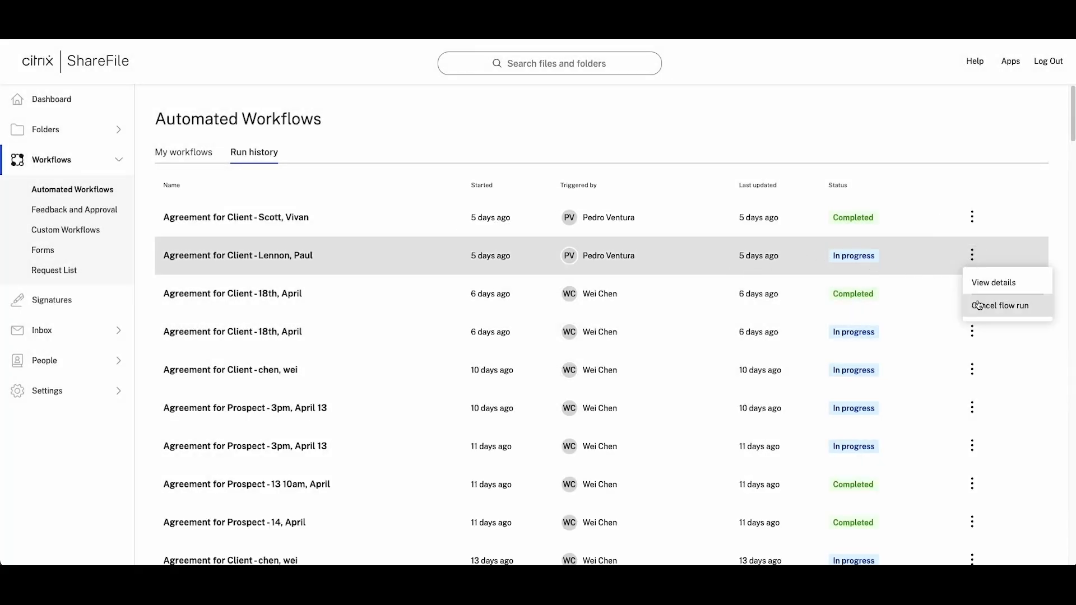
pyautogui.click(1001, 304)
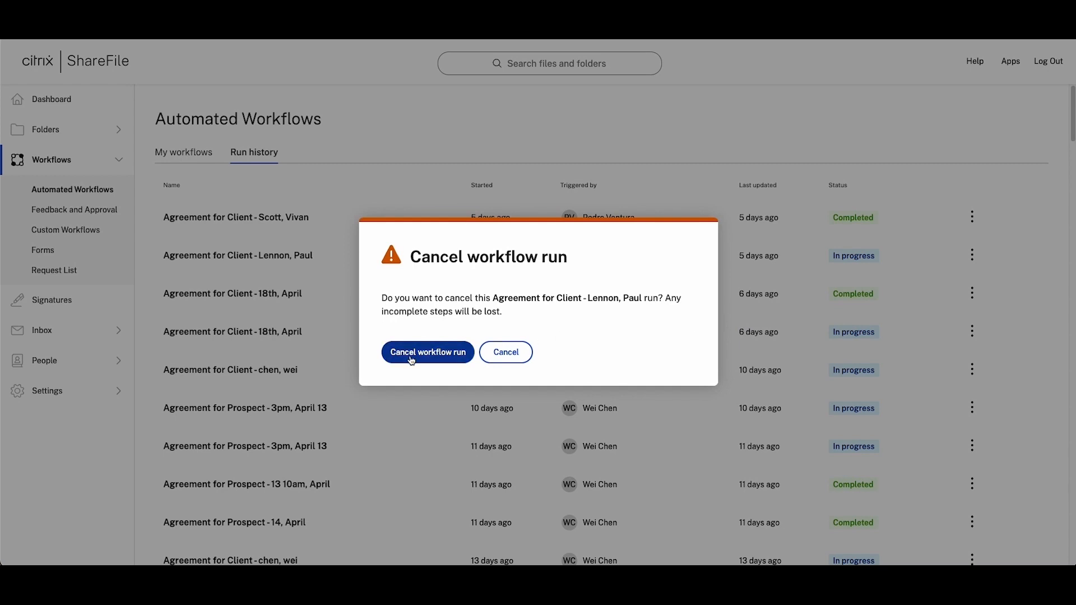
pyautogui.click(428, 352)
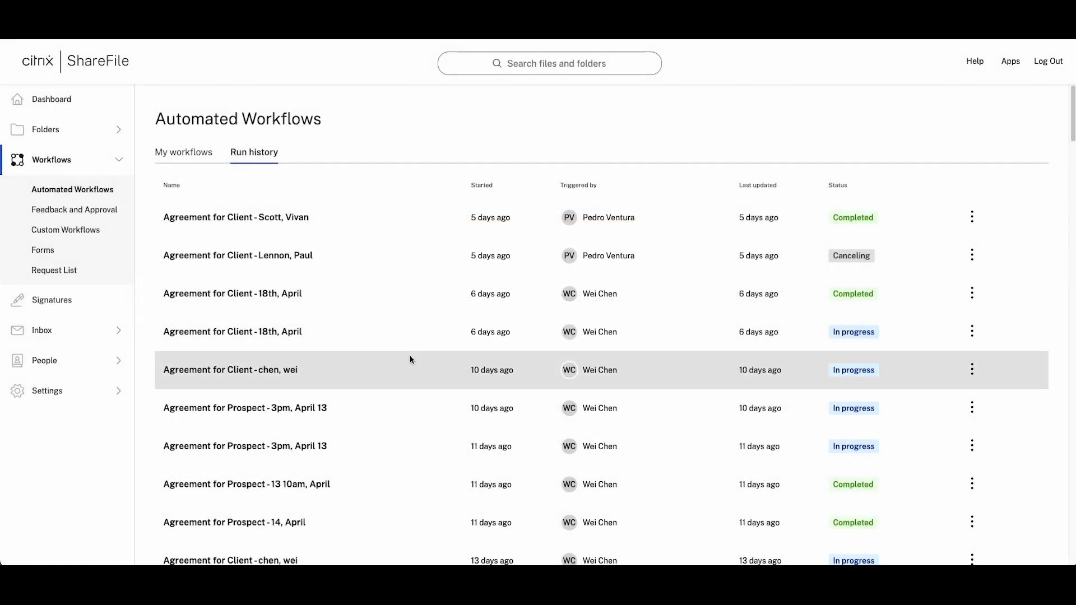
pyautogui.moveTo(453, 341)
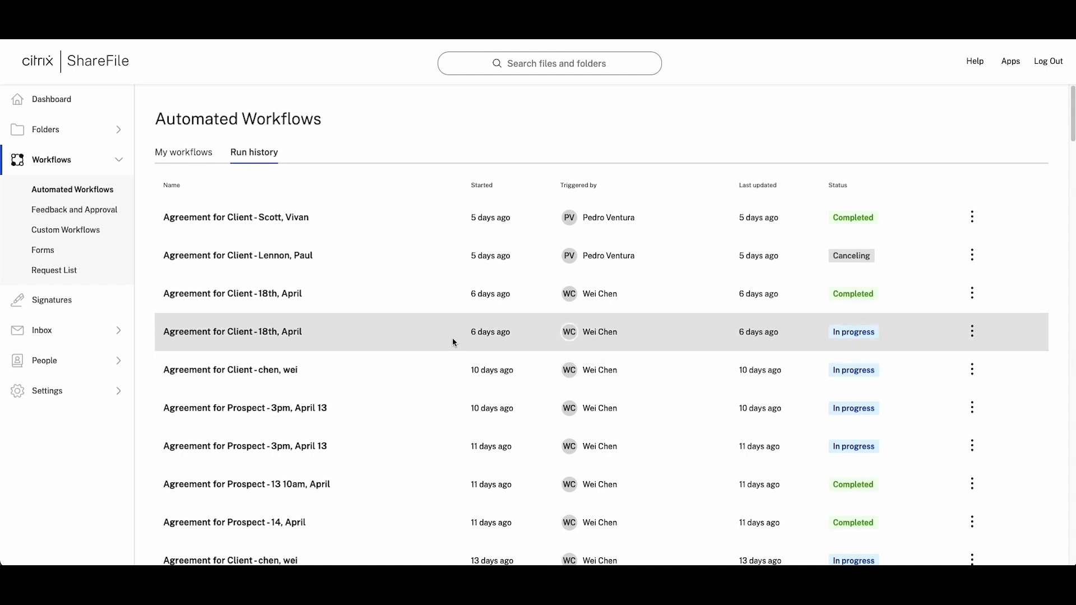